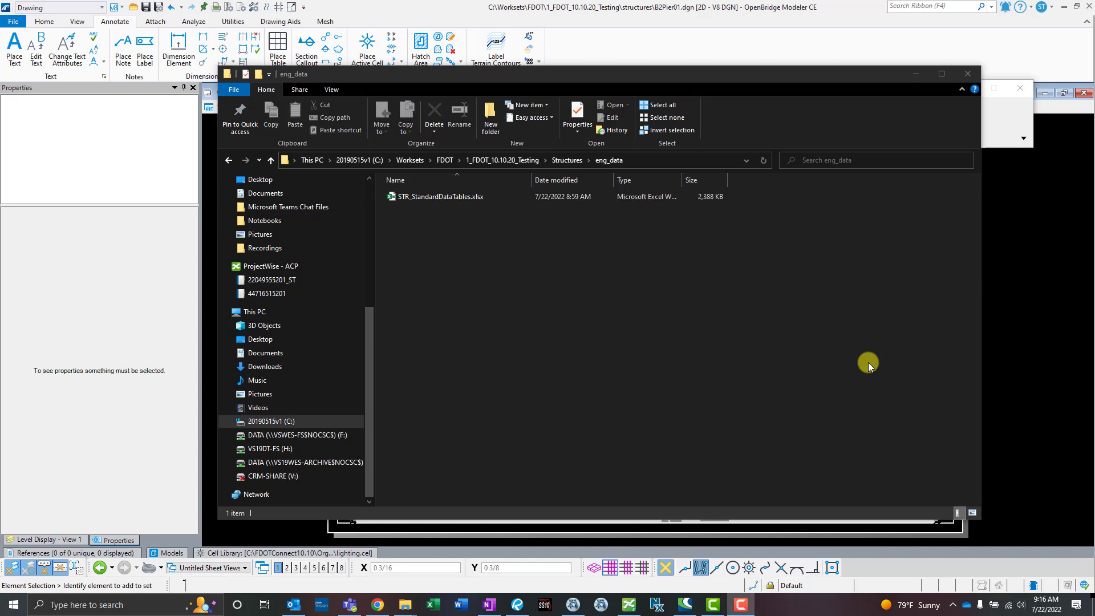
{"action": "mouse_move", "coordinate": [525, 289]}
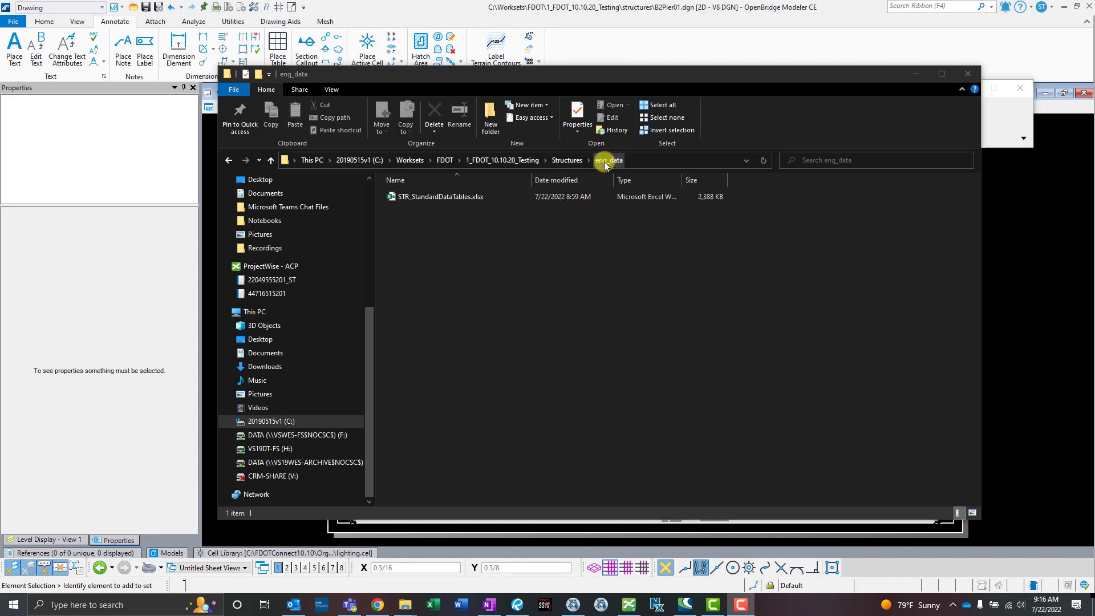
{"action": "mouse_move", "coordinate": [510, 153]}
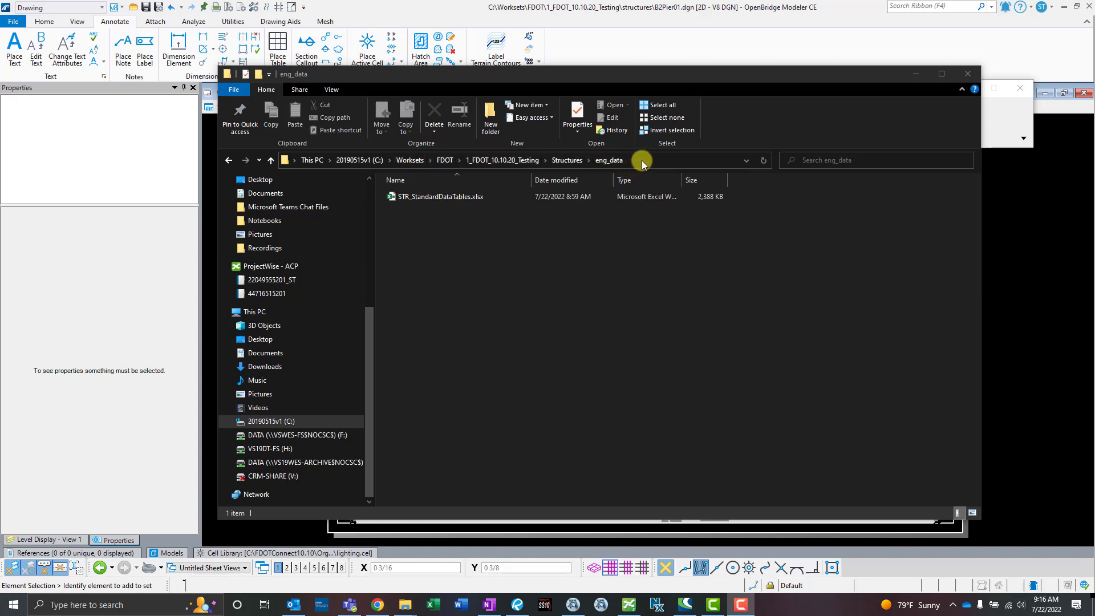
Step: Select STR_StandardDataTables.xlsx in the eng_data folder and open it in Excel
{"action": "left_click", "coordinate": [642, 159]}
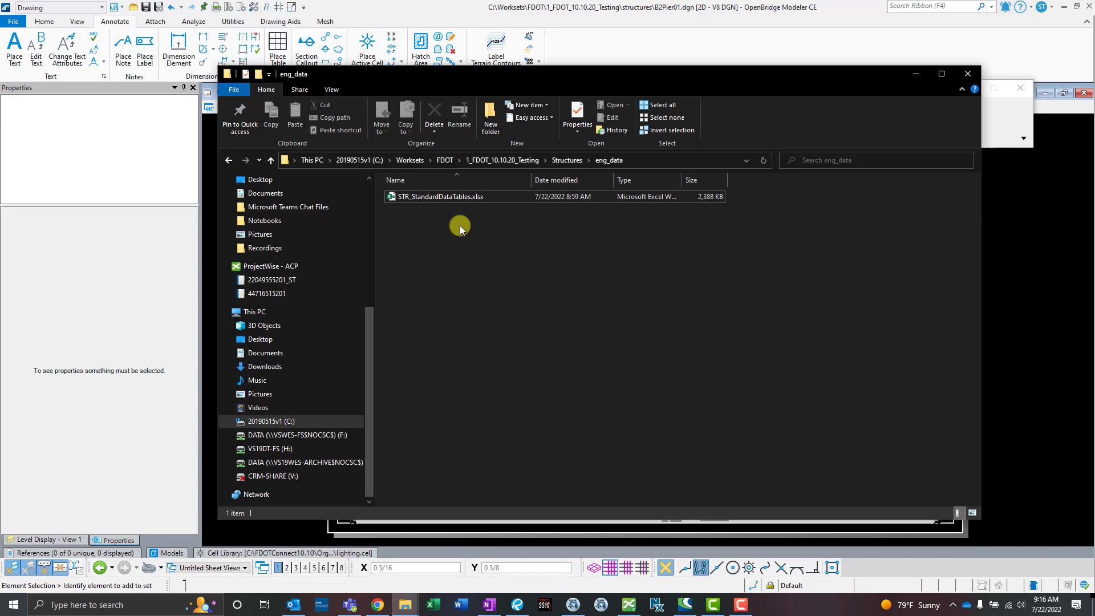
{"action": "left_click", "coordinate": [440, 196]}
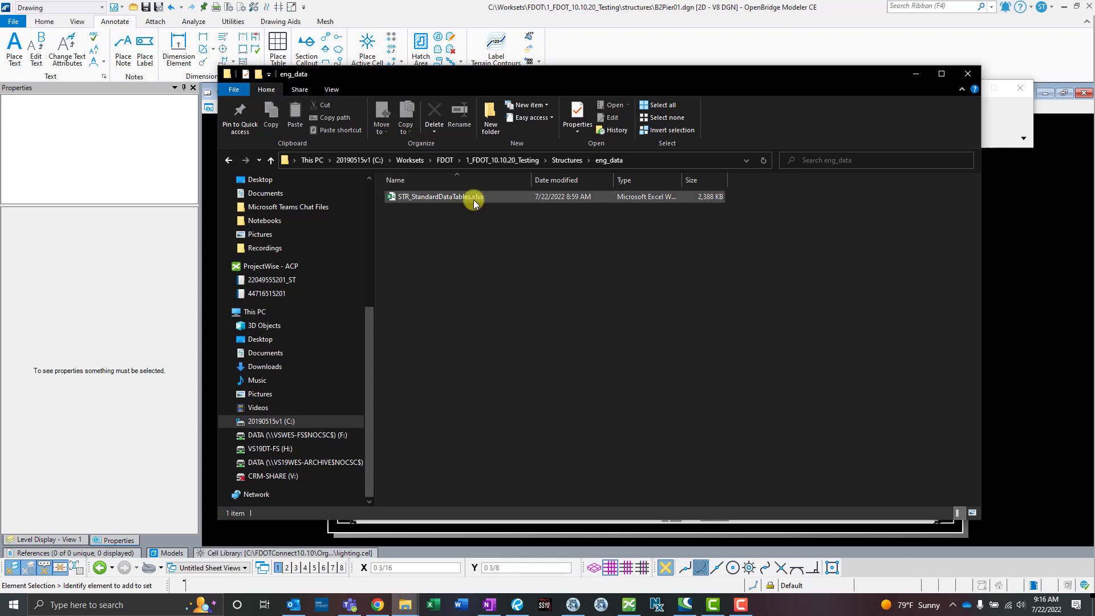
{"action": "left_click", "coordinate": [432, 196]}
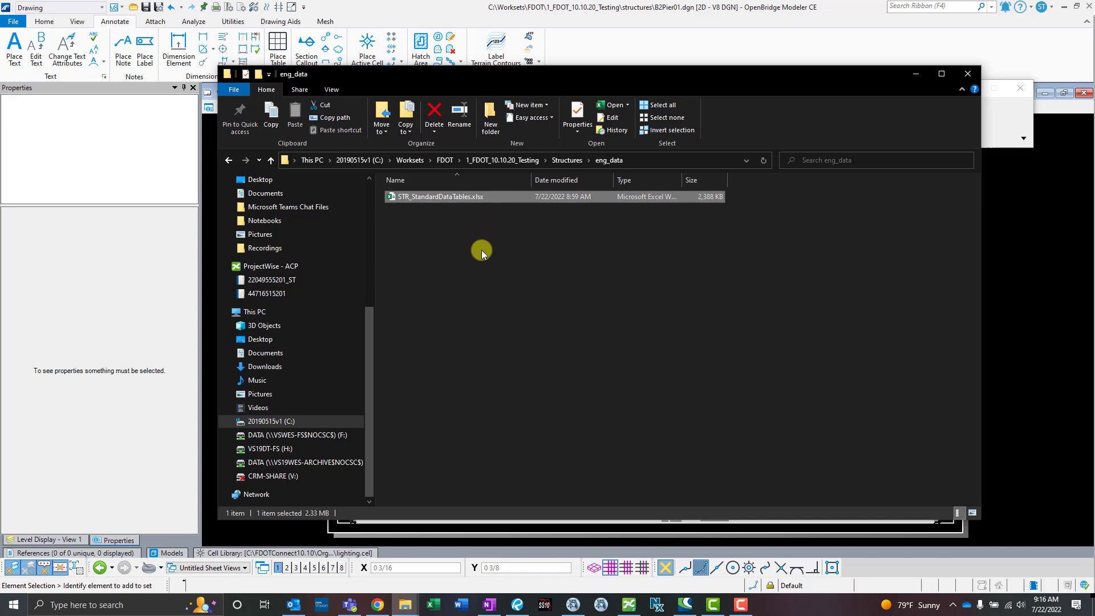
{"action": "double_click", "coordinate": [440, 196]}
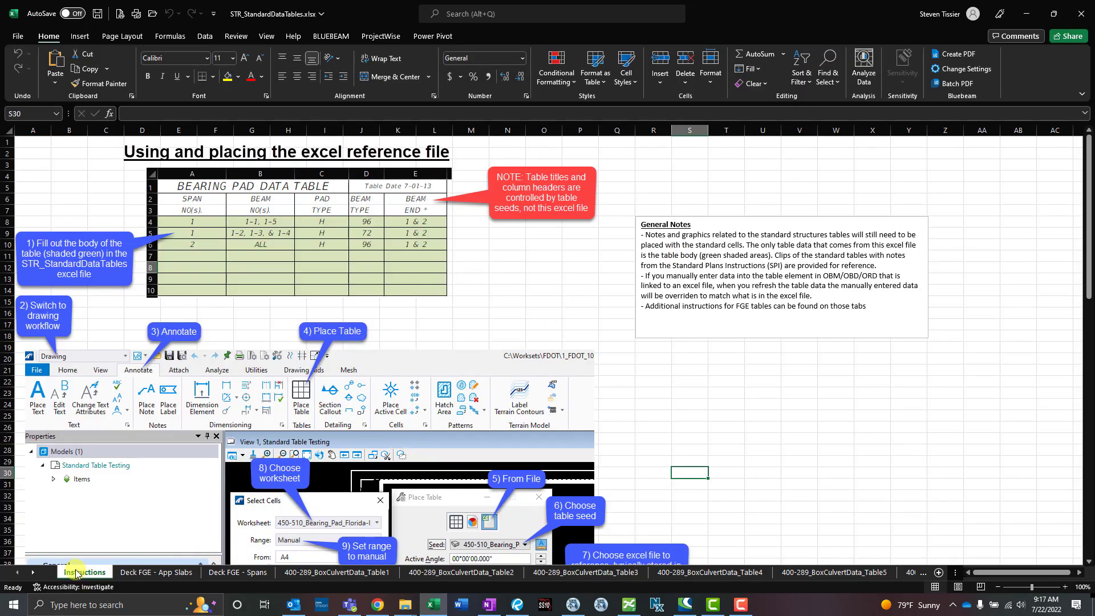
{"action": "mouse_move", "coordinate": [231, 289]}
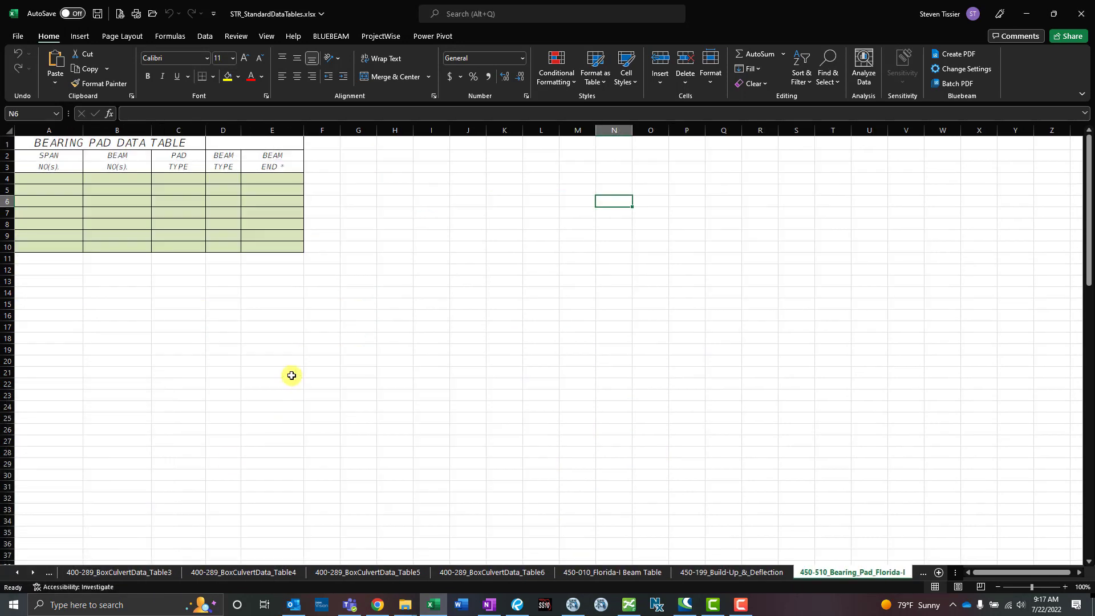
{"action": "mouse_move", "coordinate": [291, 375]}
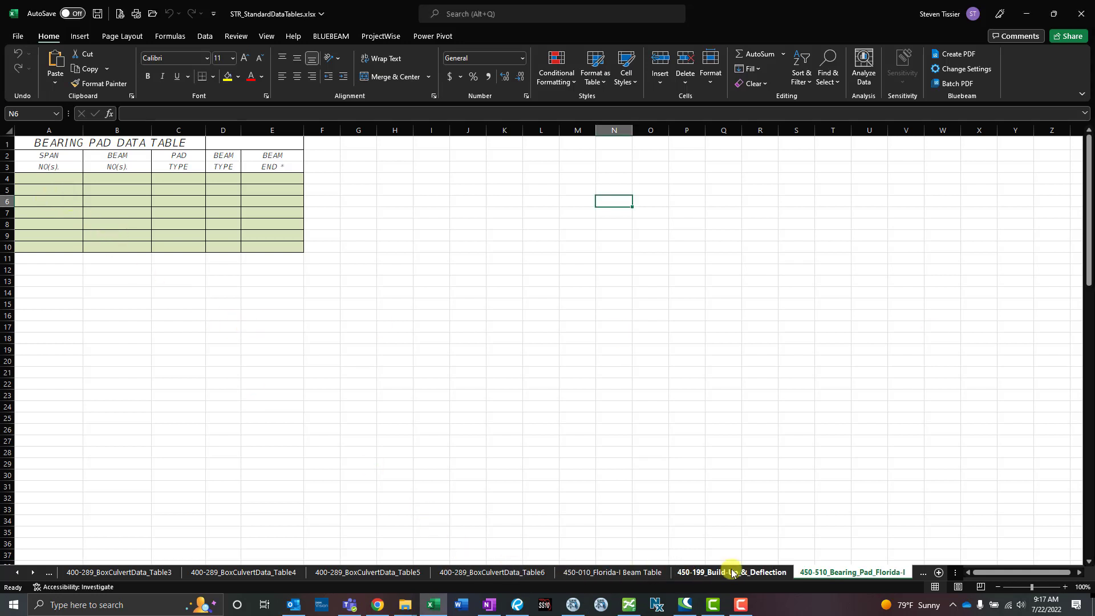
{"action": "left_click", "coordinate": [731, 572]}
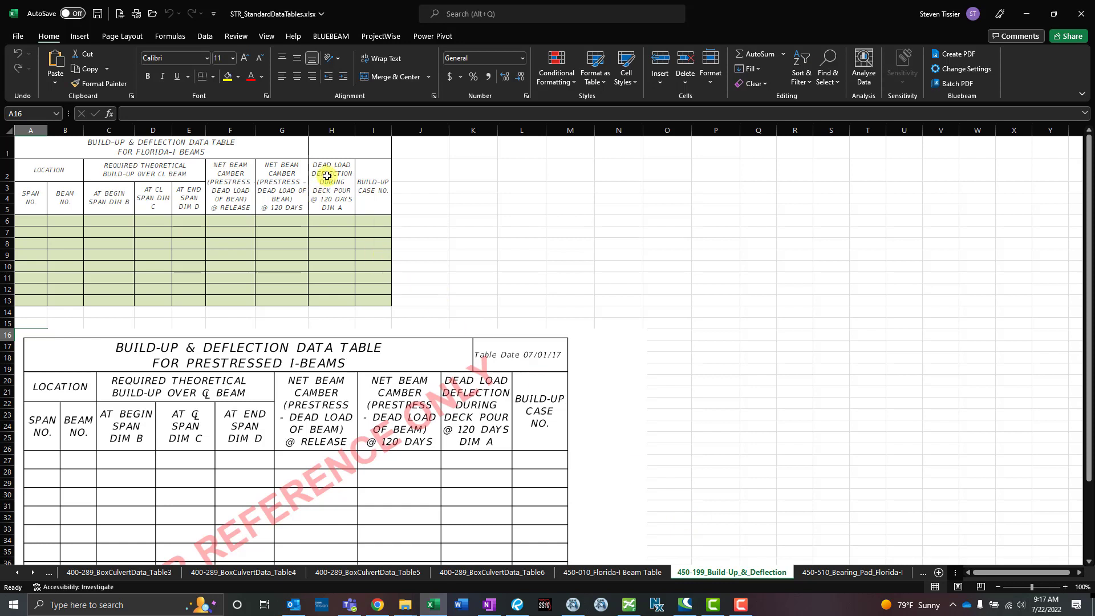
{"action": "mouse_move", "coordinate": [40, 222]}
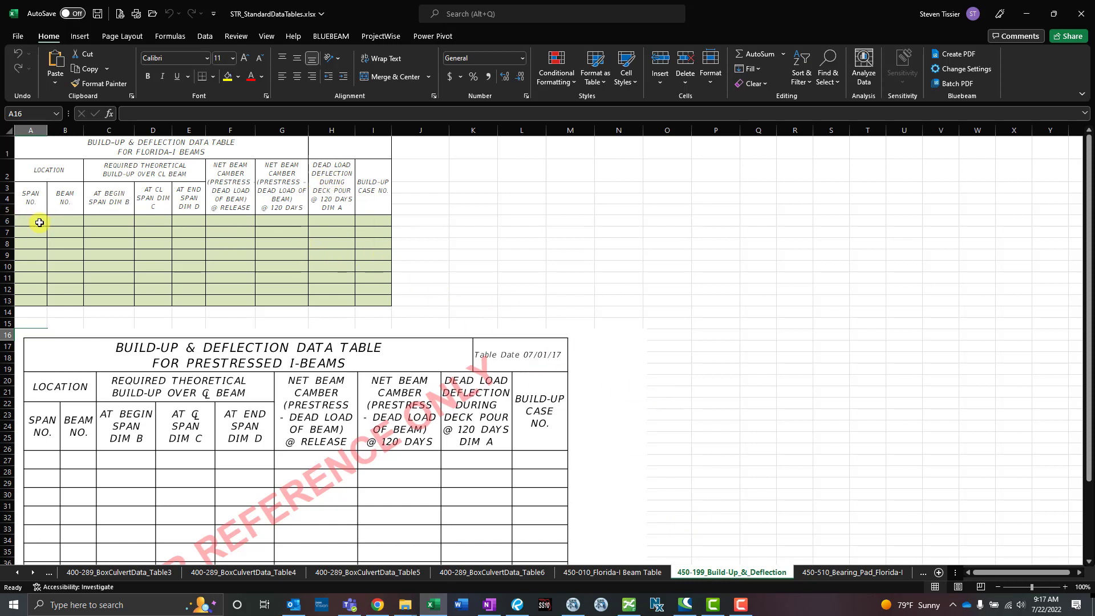
{"action": "left_click_drag", "start_coordinate": [40, 222], "coordinate": [379, 301]}
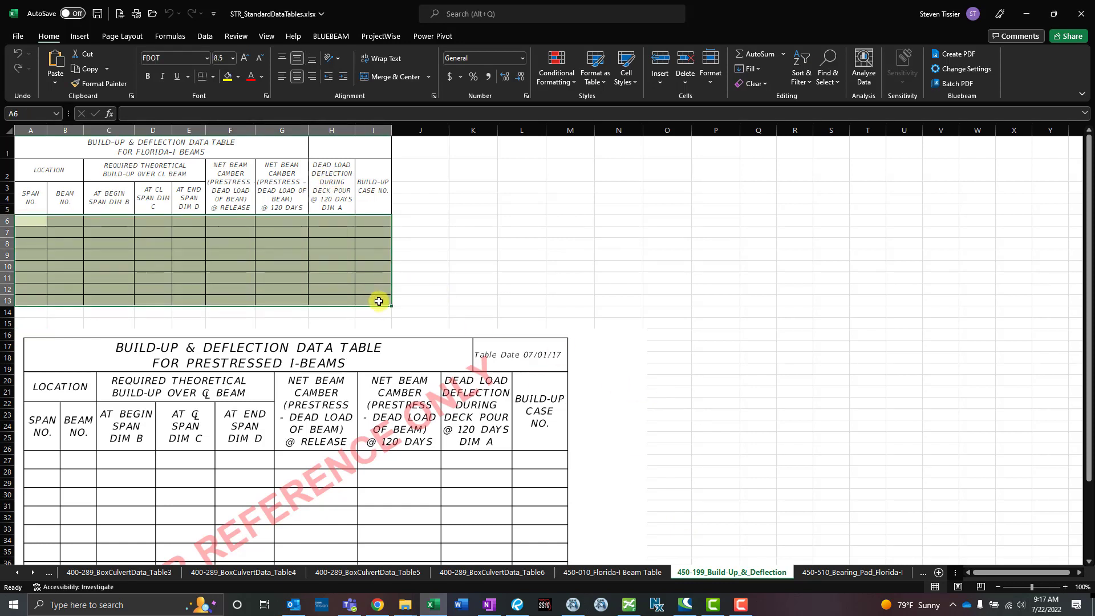
{"action": "left_click", "coordinate": [852, 572]}
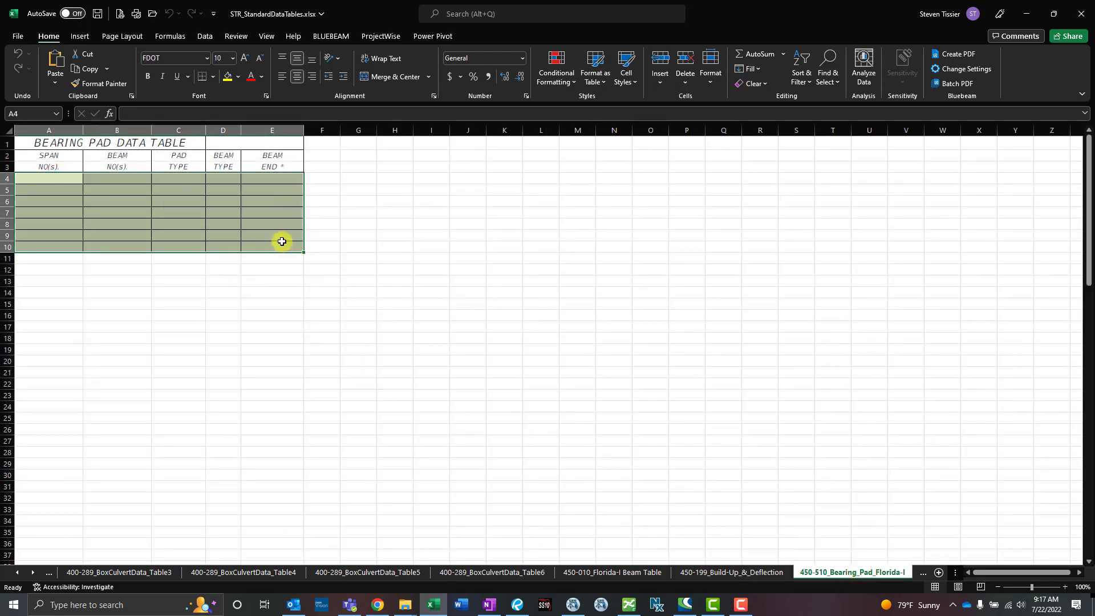
{"action": "mouse_move", "coordinate": [146, 217]}
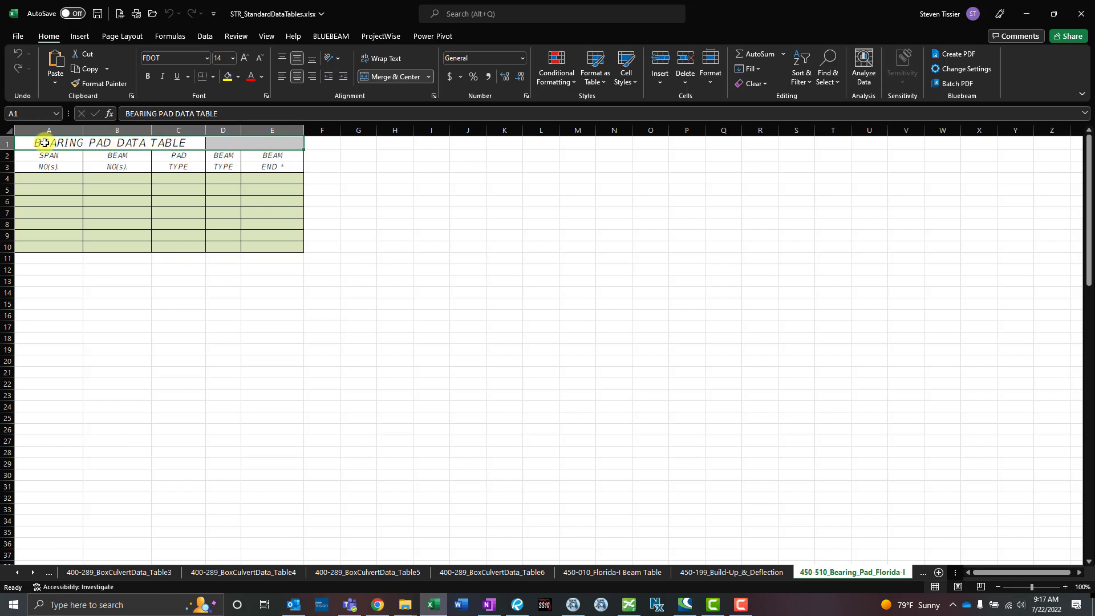
{"action": "left_click_drag", "start_coordinate": [47, 155], "coordinate": [271, 166]}
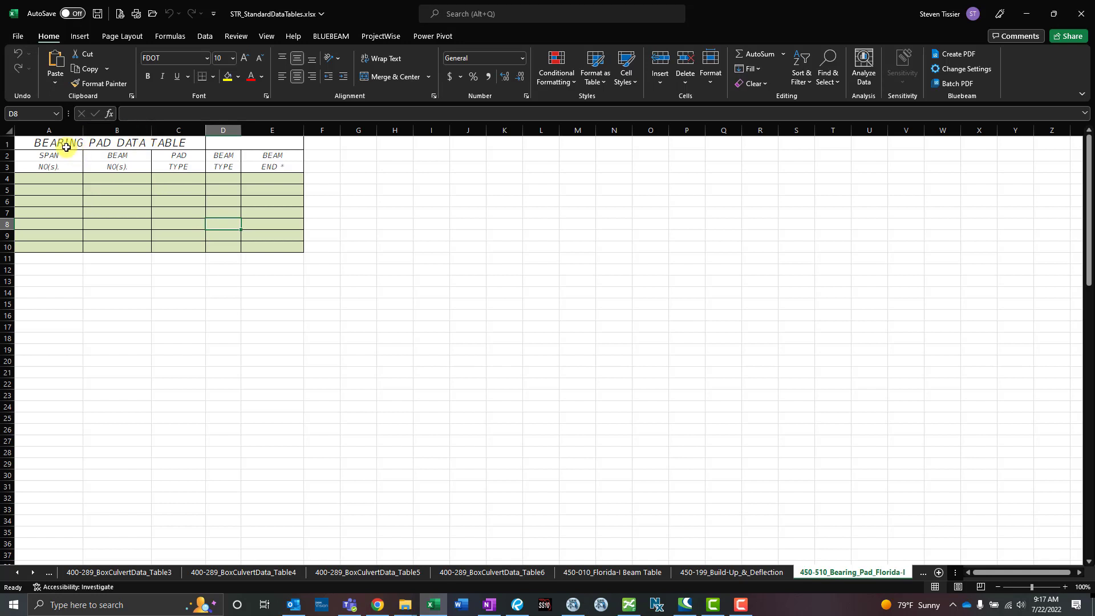
{"action": "mouse_move", "coordinate": [116, 246]}
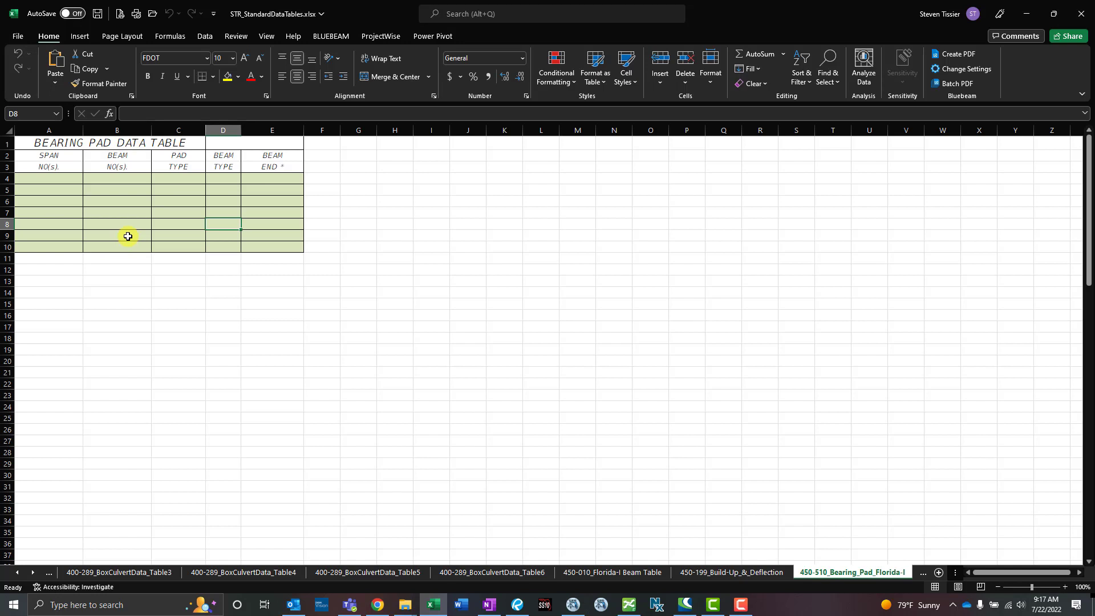
{"action": "mouse_move", "coordinate": [109, 240]}
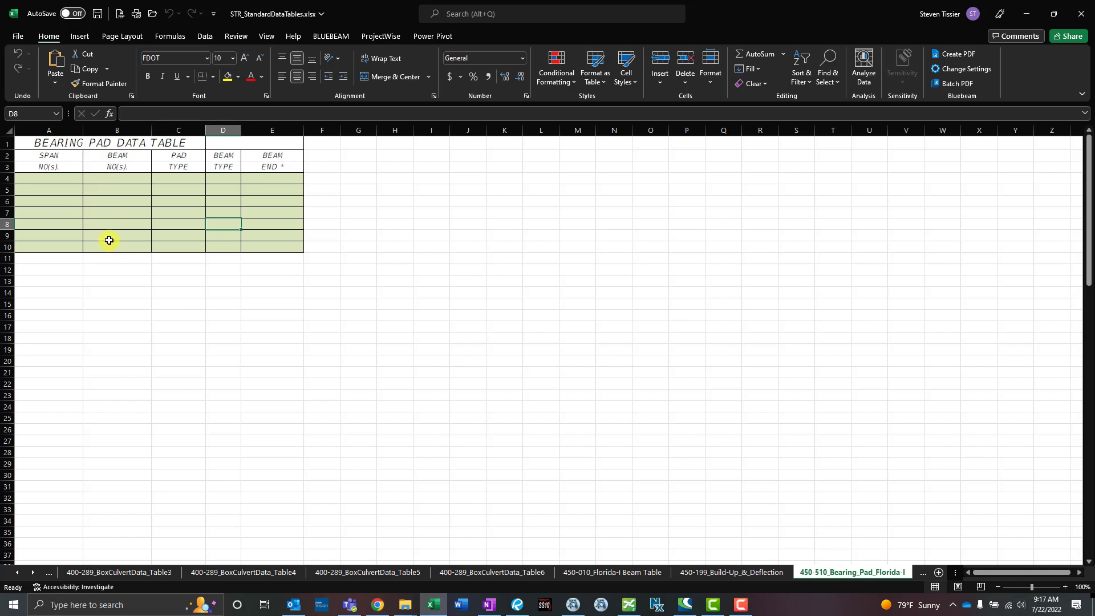
{"action": "mouse_move", "coordinate": [125, 176]}
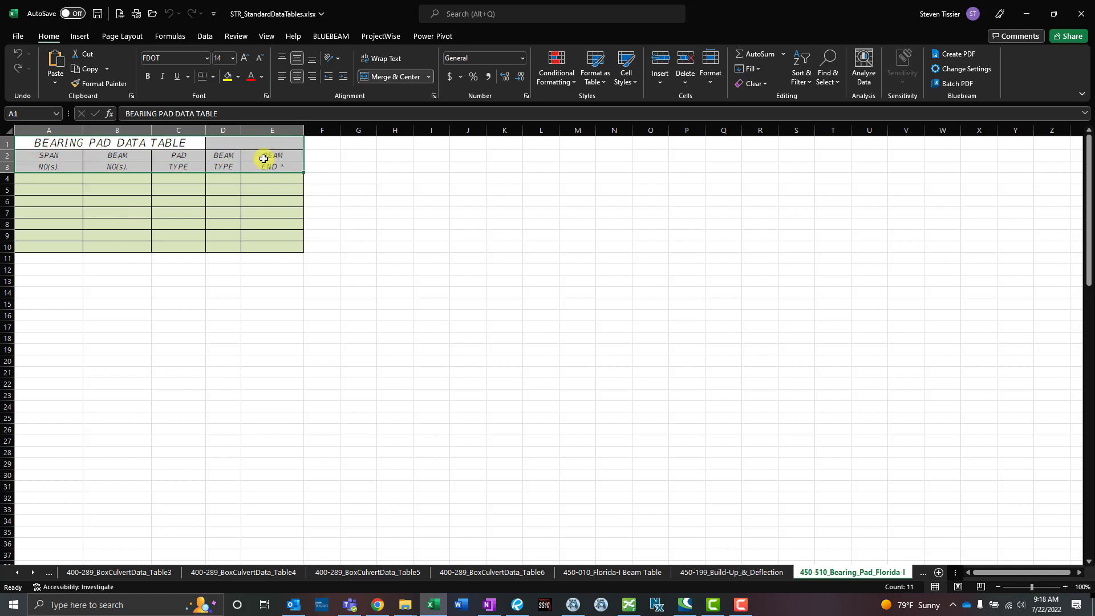
{"action": "mouse_move", "coordinate": [277, 178]}
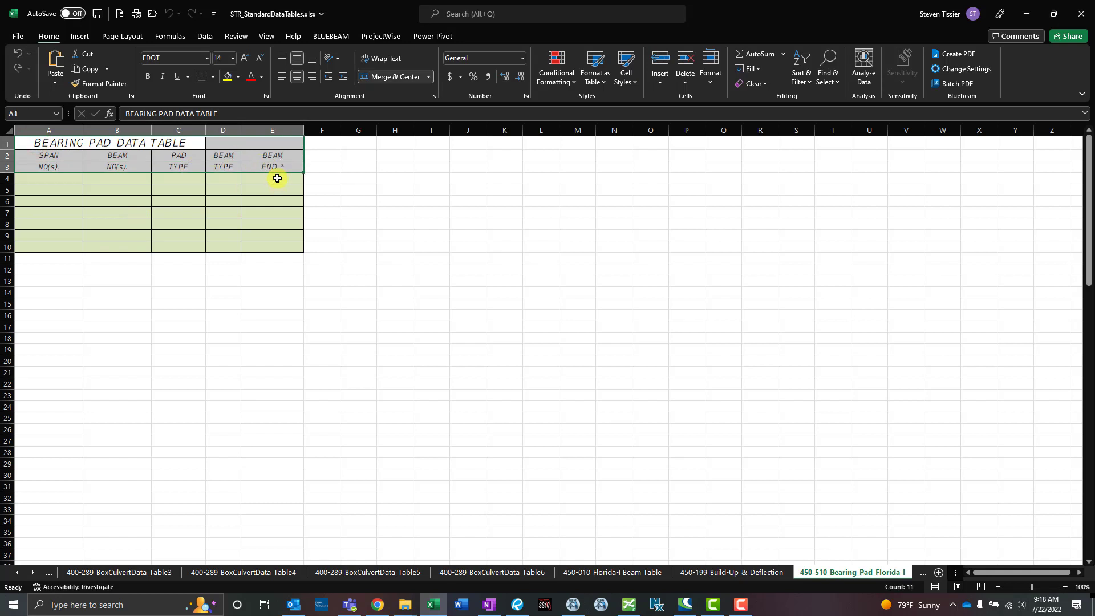
{"action": "mouse_move", "coordinate": [168, 233]}
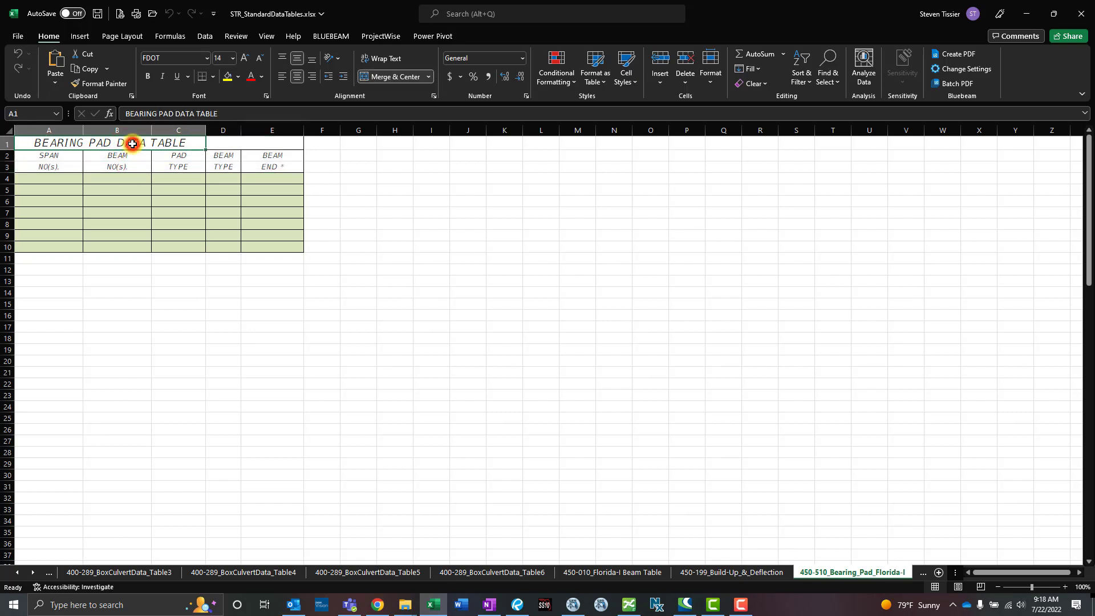
{"action": "mouse_move", "coordinate": [152, 183]}
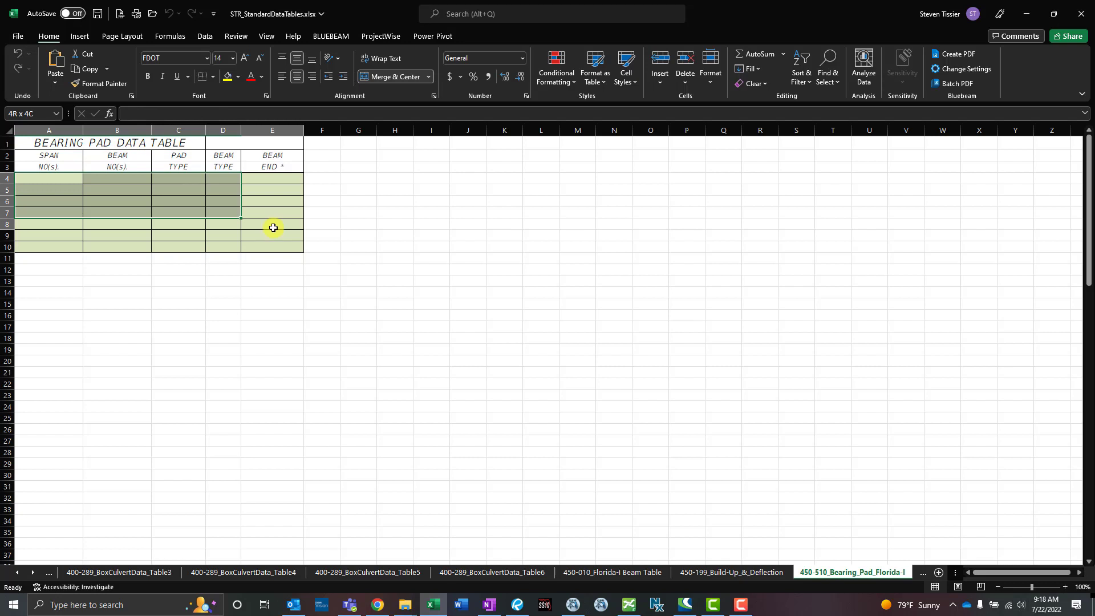
Step: Format cell A4 as text so span 2-1 is not converted to a date
{"action": "left_click", "coordinate": [48, 178]}
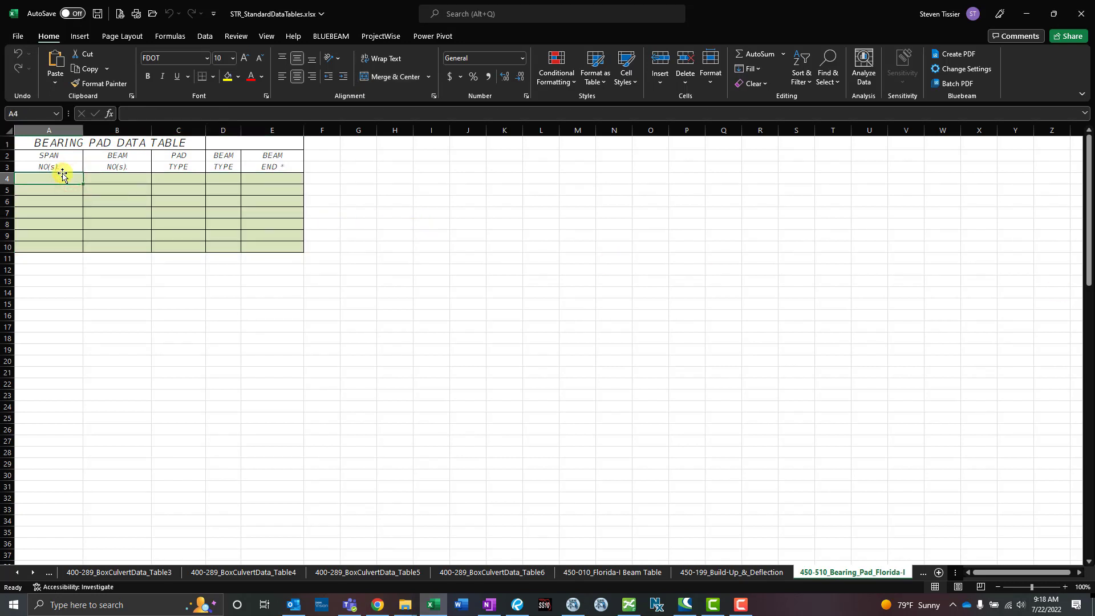
{"action": "type", "text": "2-1"}
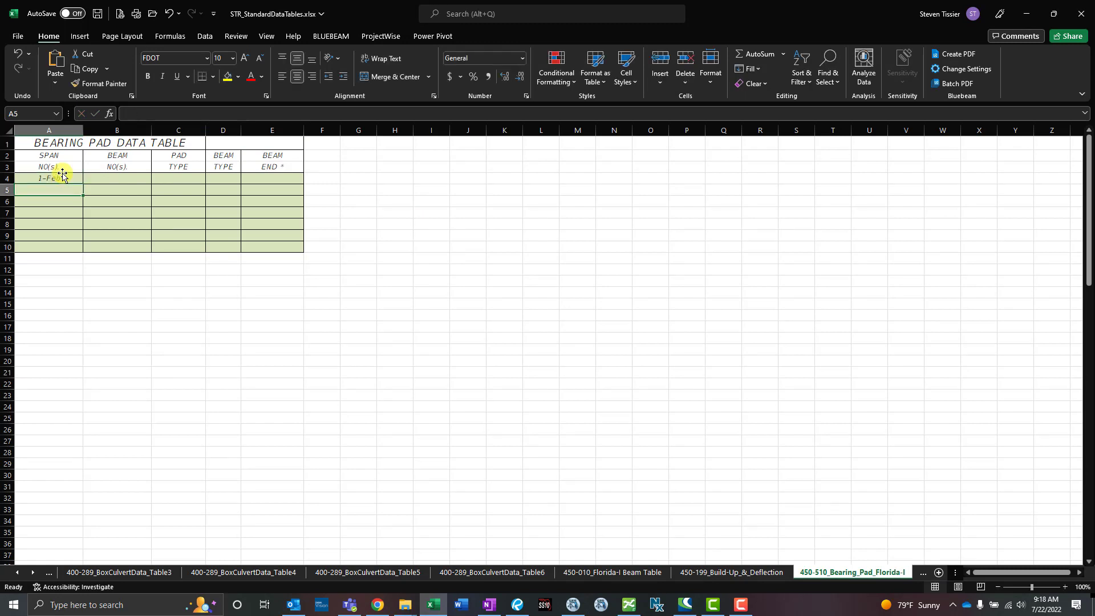
{"action": "left_click", "coordinate": [48, 177]}
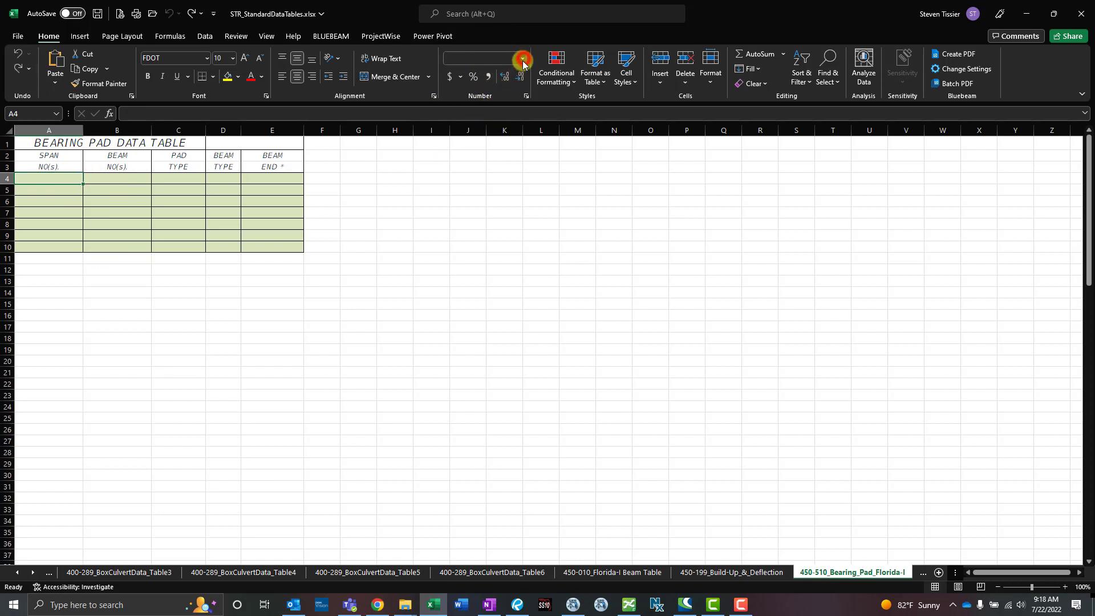
{"action": "left_click", "coordinate": [520, 58]}
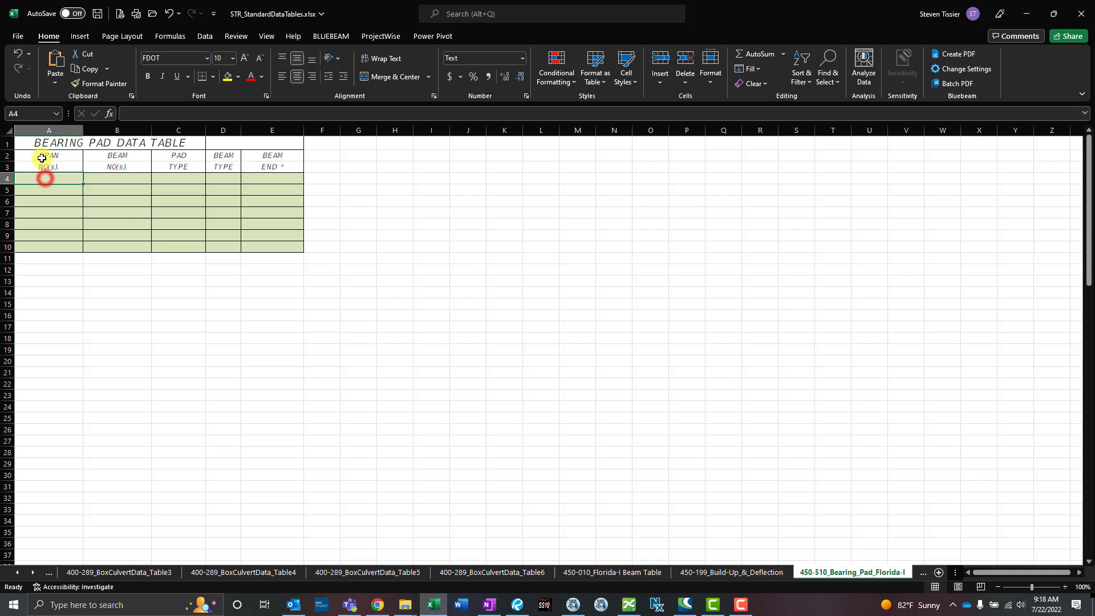
{"action": "type", "text": "2-1"}
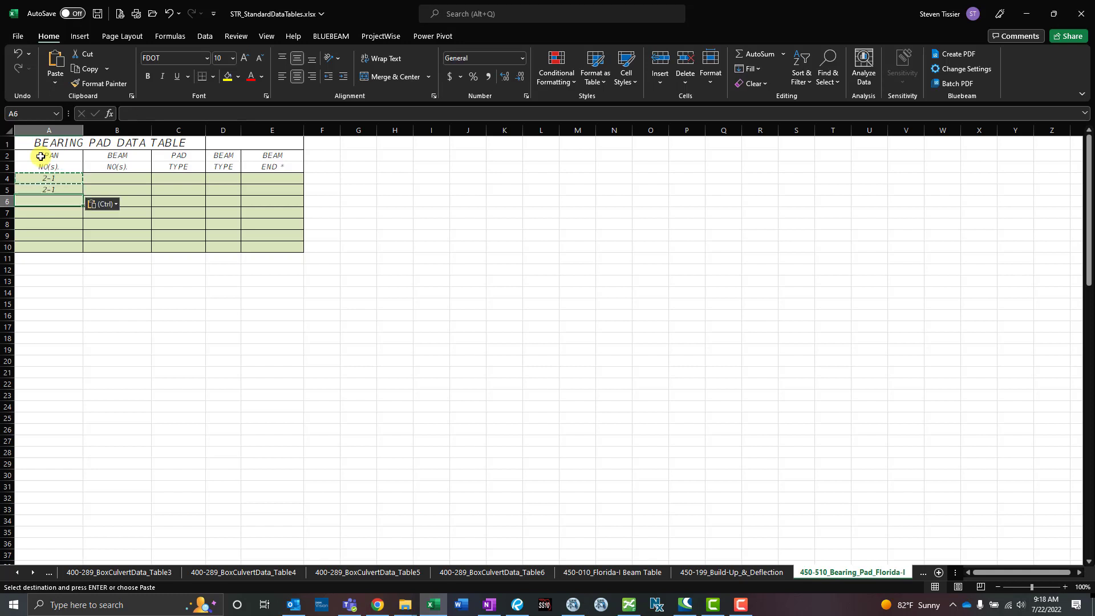
Step: Enter the remaining spans 2-1 and 2-4 and the beam numbers for rows 4 and 5
{"action": "type", "text": "2-"}
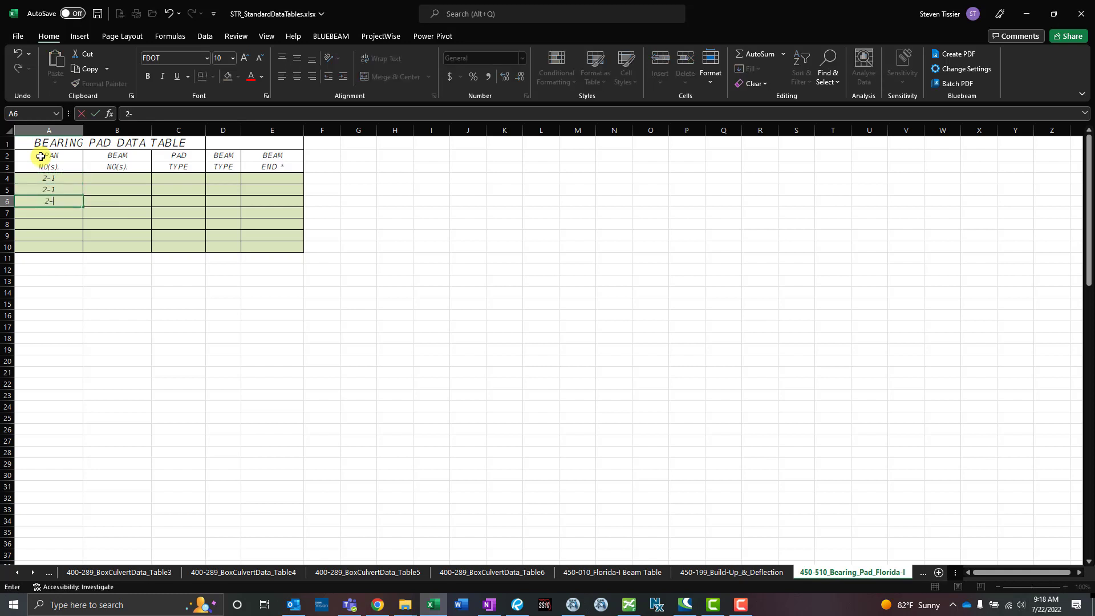
{"action": "key", "text": "enter"}
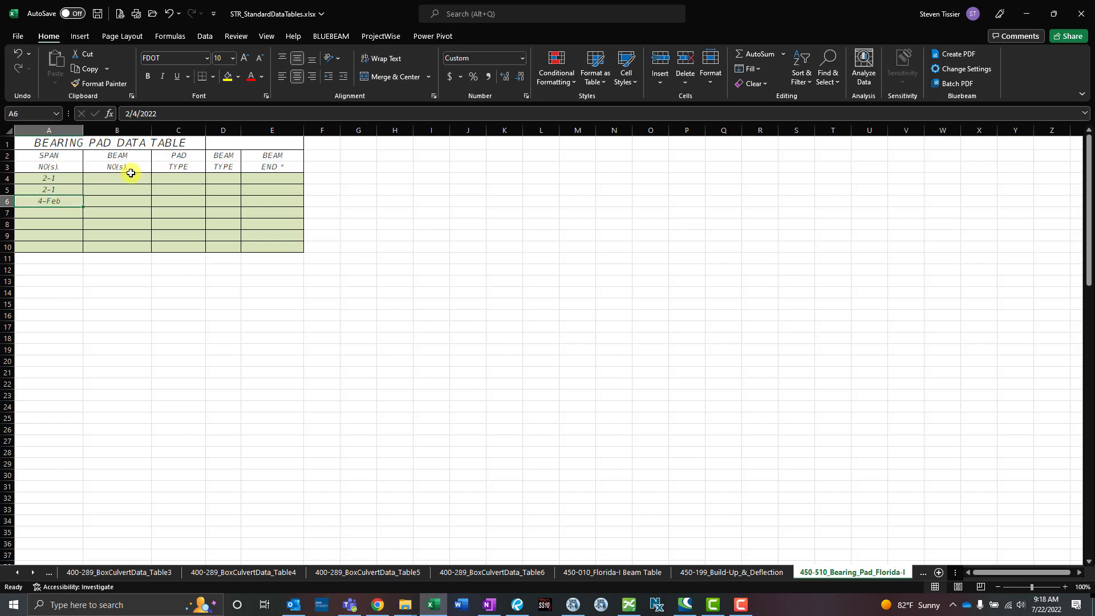
{"action": "type", "text": "2-2"}
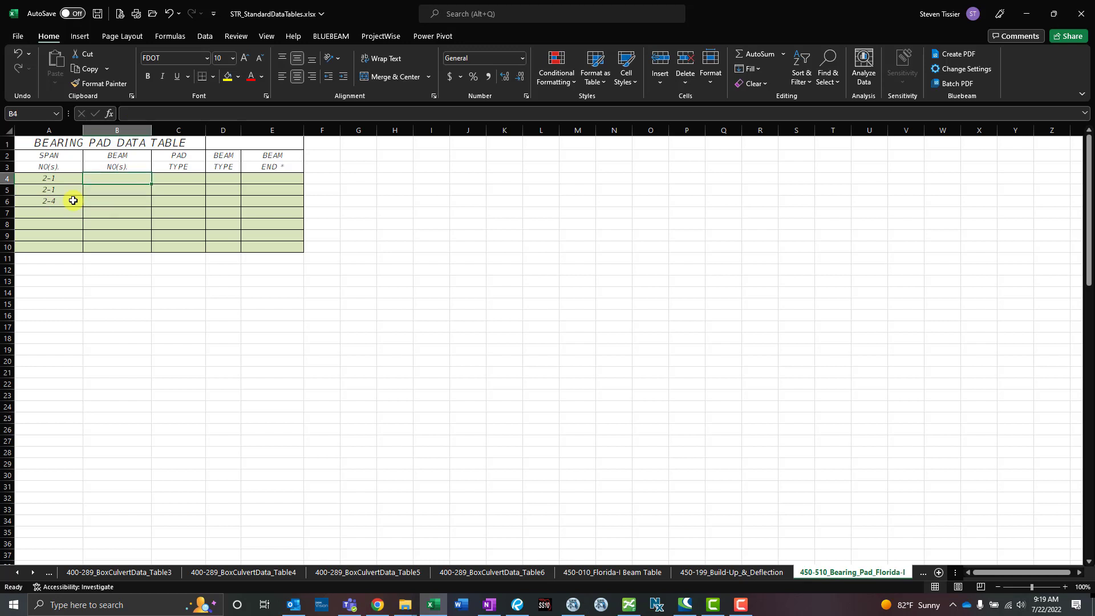
{"action": "type", "text": "2-1-1,"}
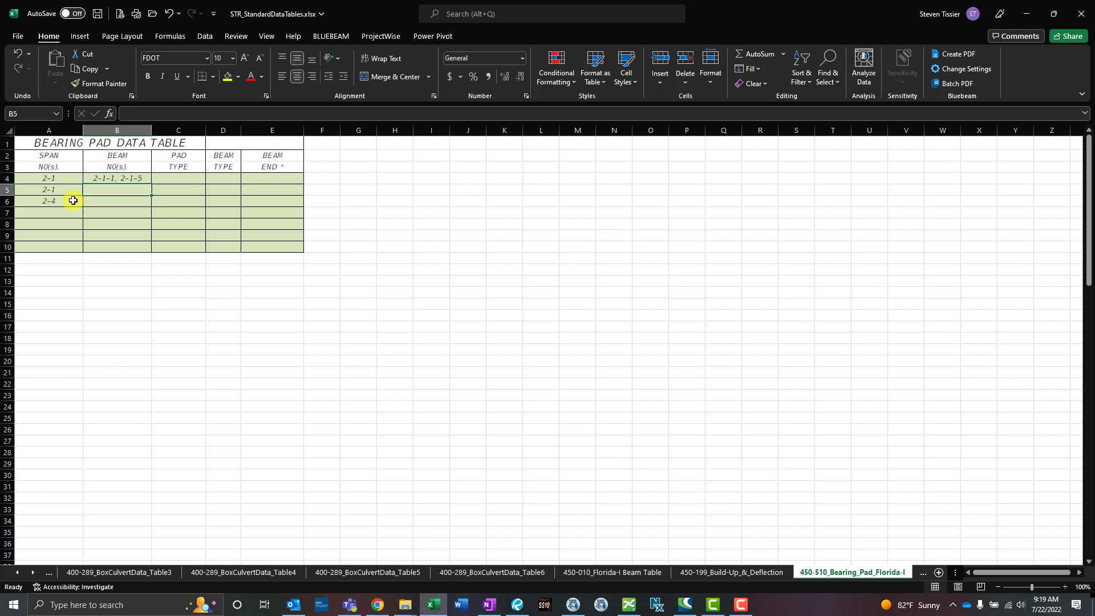
{"action": "type", "text": "2-1-3, & 2-1-4"}
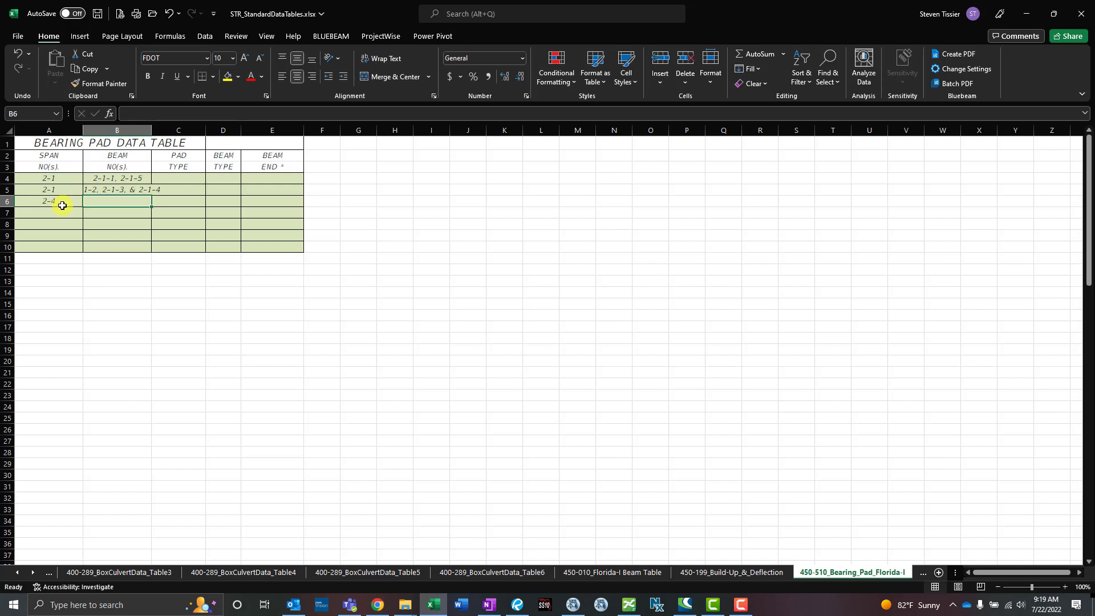
{"action": "left_click", "coordinate": [131, 188]}
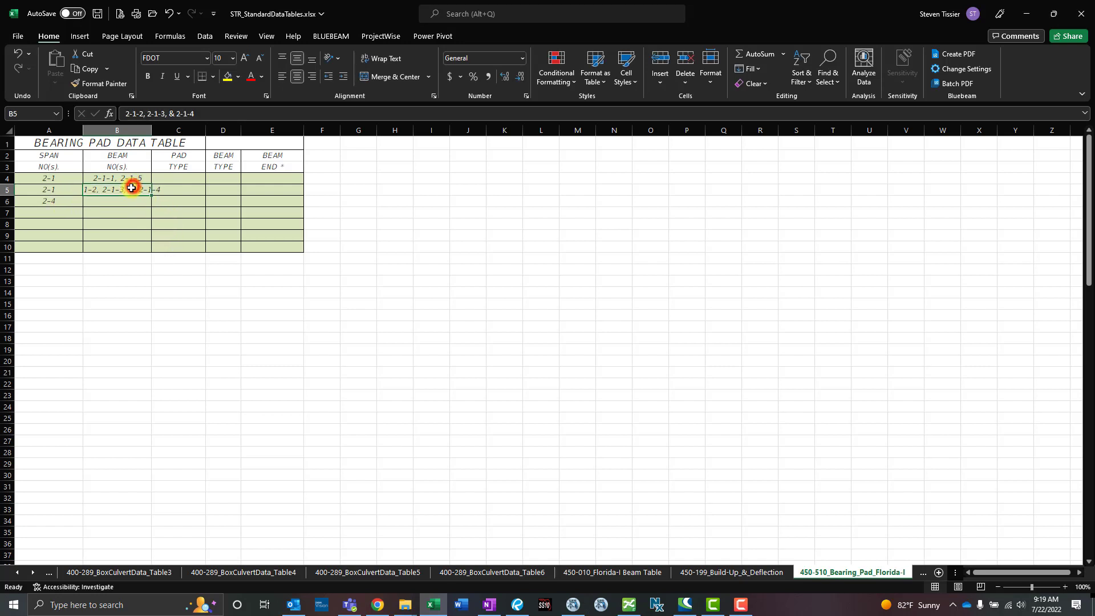
{"action": "mouse_move", "coordinate": [136, 189]}
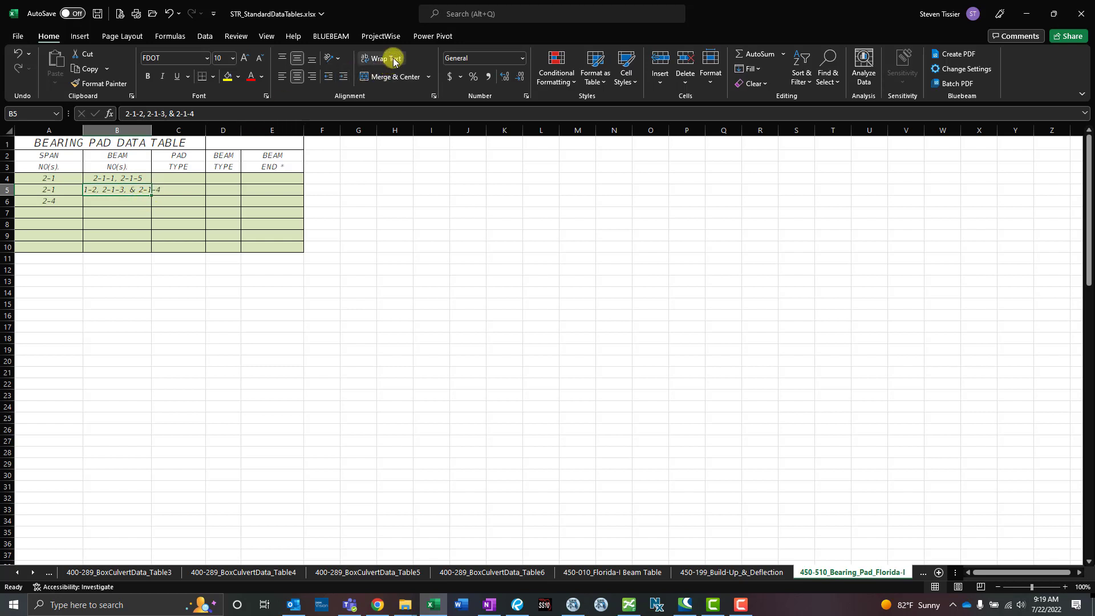
Step: Wrap the long beam list in B5, enter ALL in B6 and pad type H
{"action": "left_click", "coordinate": [382, 58]}
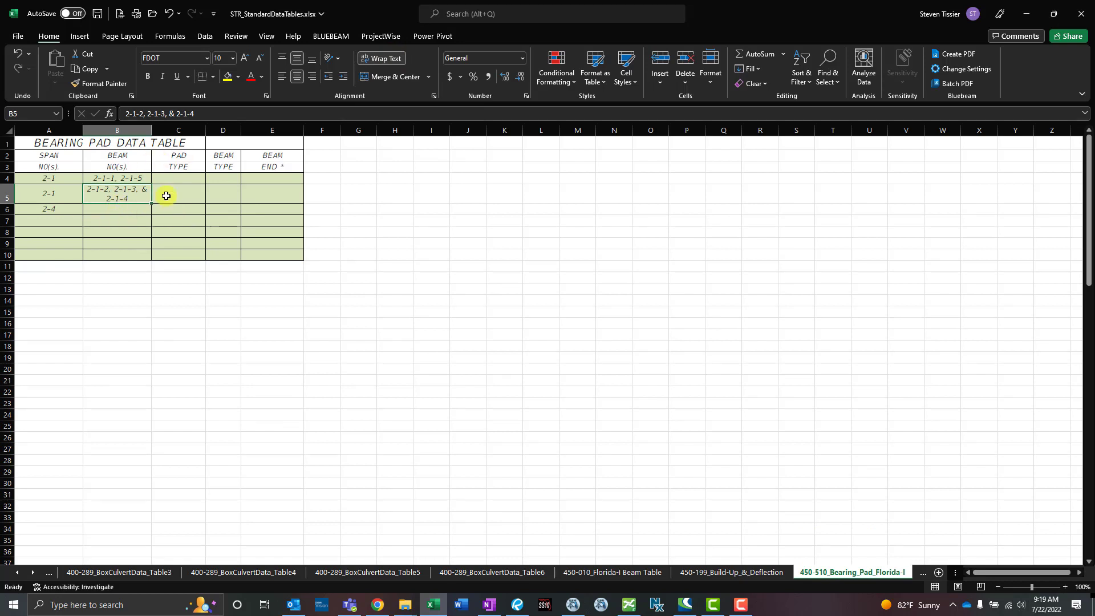
{"action": "left_click", "coordinate": [116, 209]}
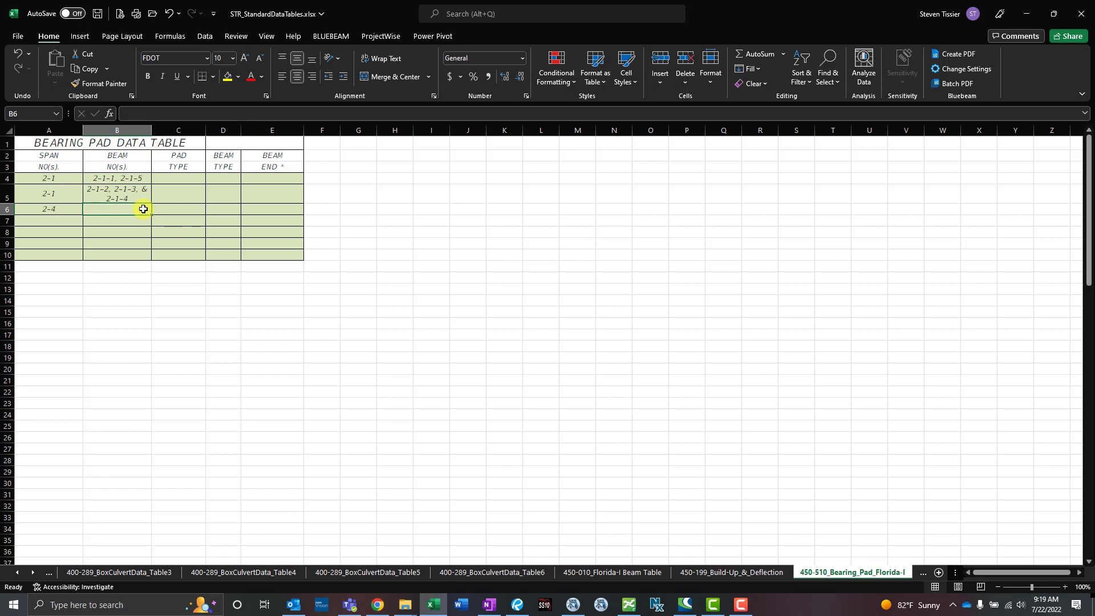
{"action": "type", "text": "al"}
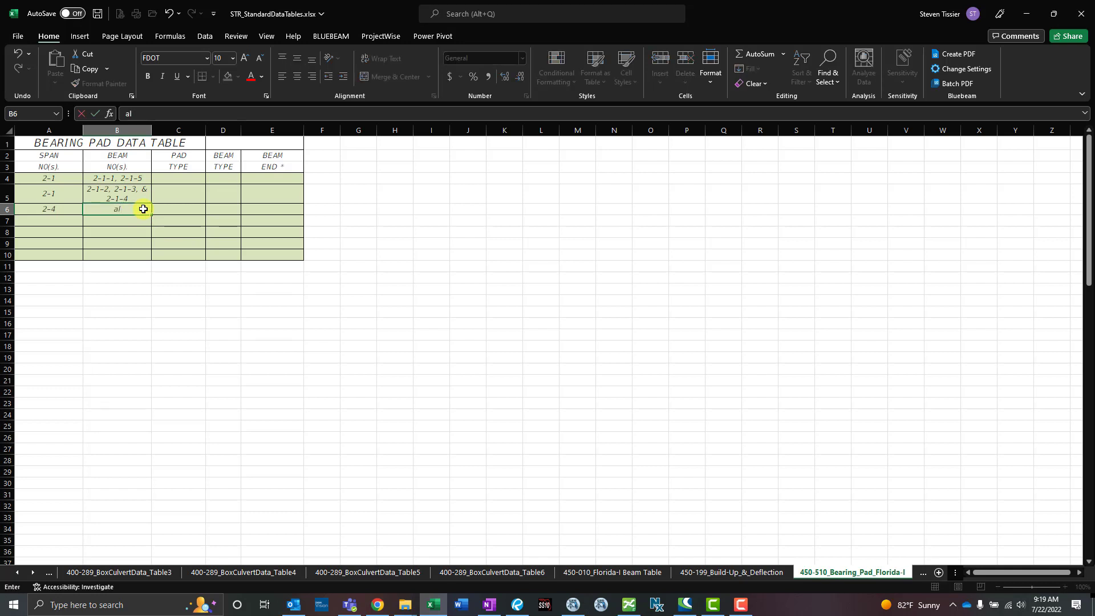
{"action": "key", "text": "enter"}
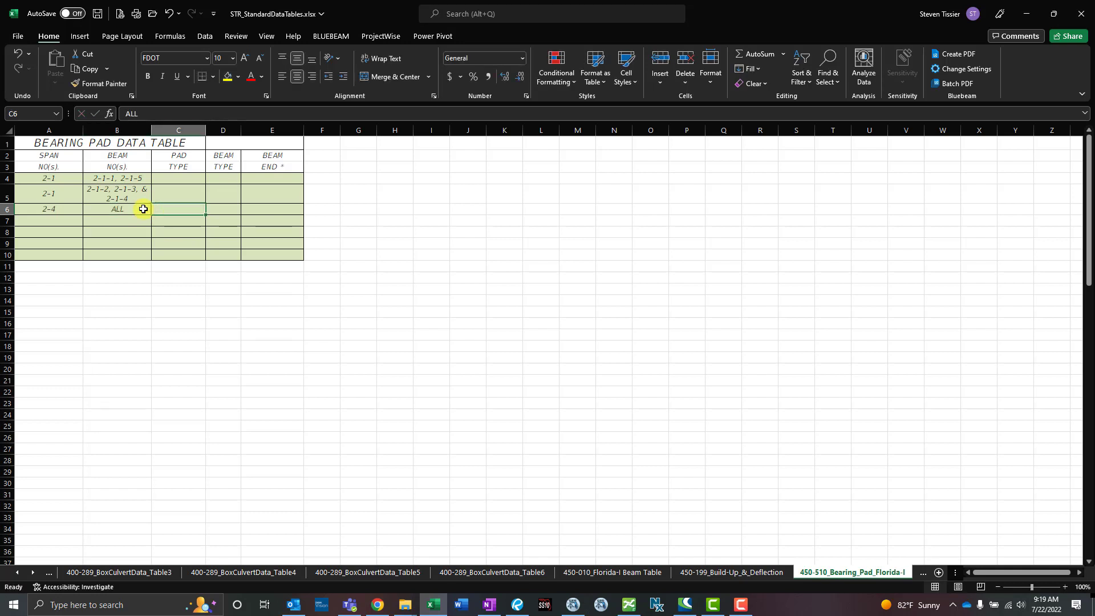
{"action": "type", "text": "h"}
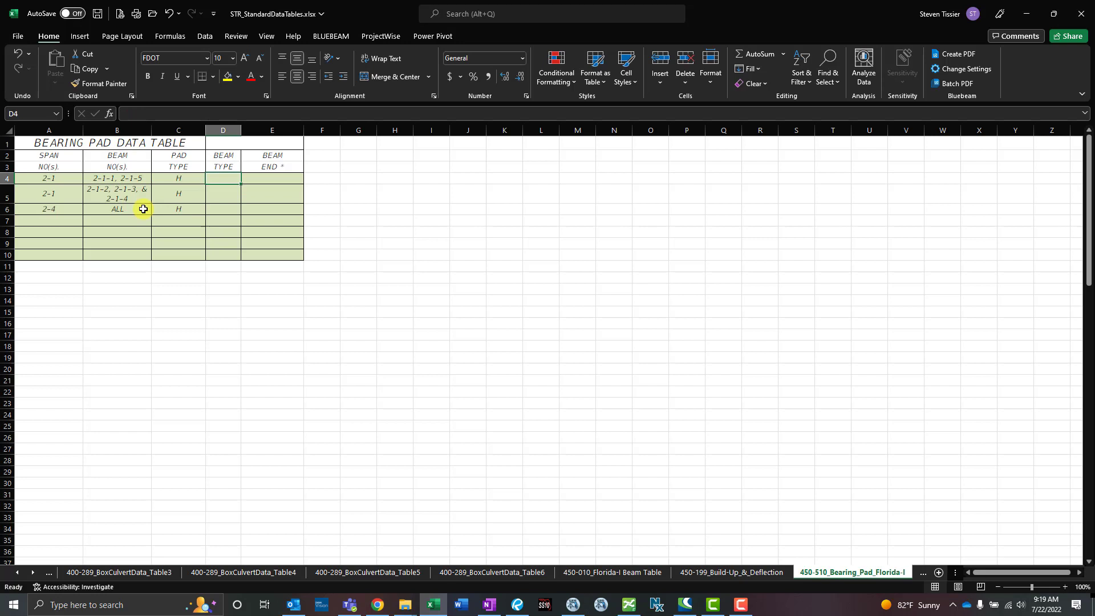
Step: Enter beam types 96, 72 and 96 and the beam end entries for the three rows
{"action": "type", "text": "87"}
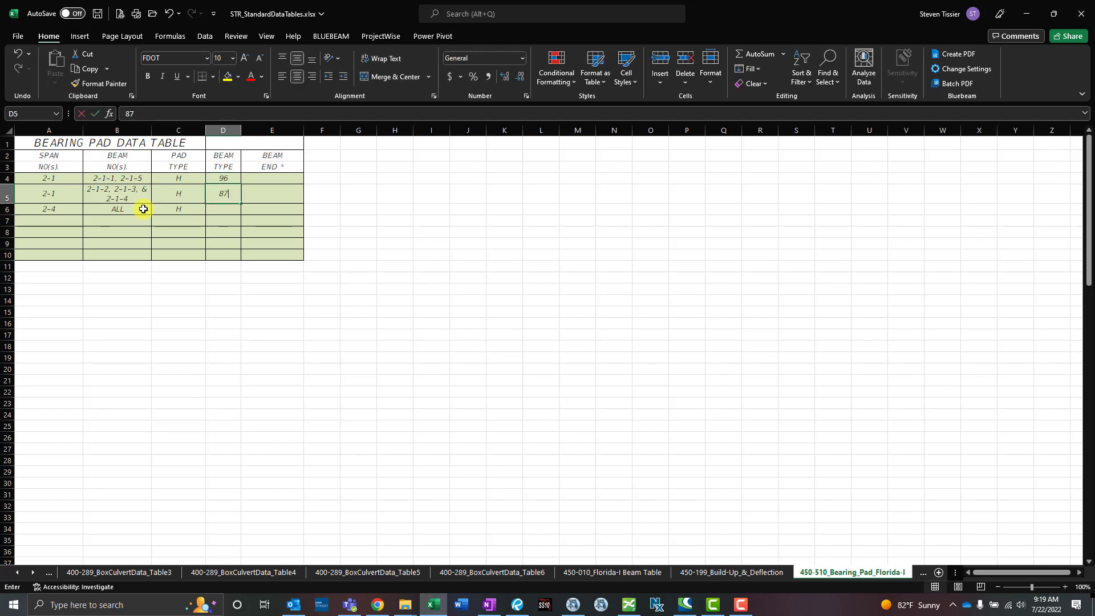
{"action": "type", "text": "72"}
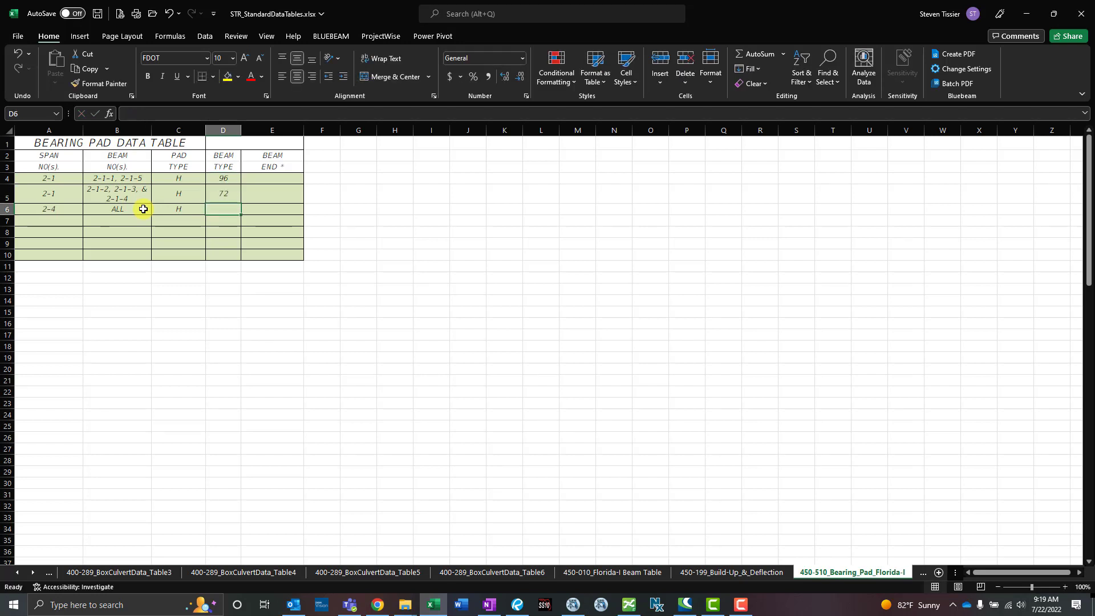
{"action": "type", "text": "96"}
{"action": "left_click", "coordinate": [272, 178]}
{"action": "type", "text": "1 & 2"}
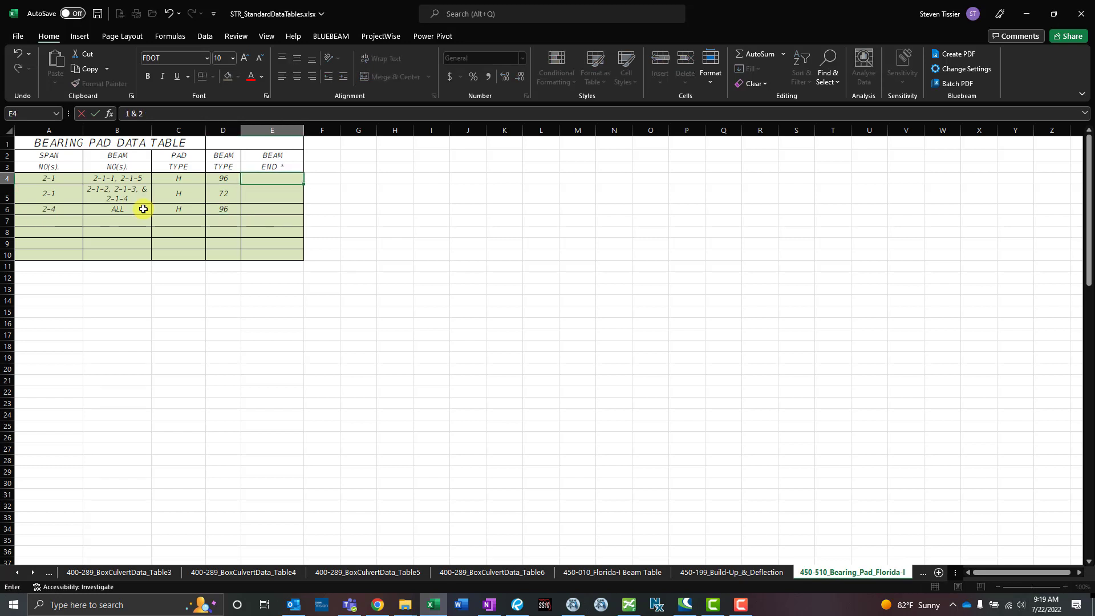
{"action": "key", "text": "enter"}
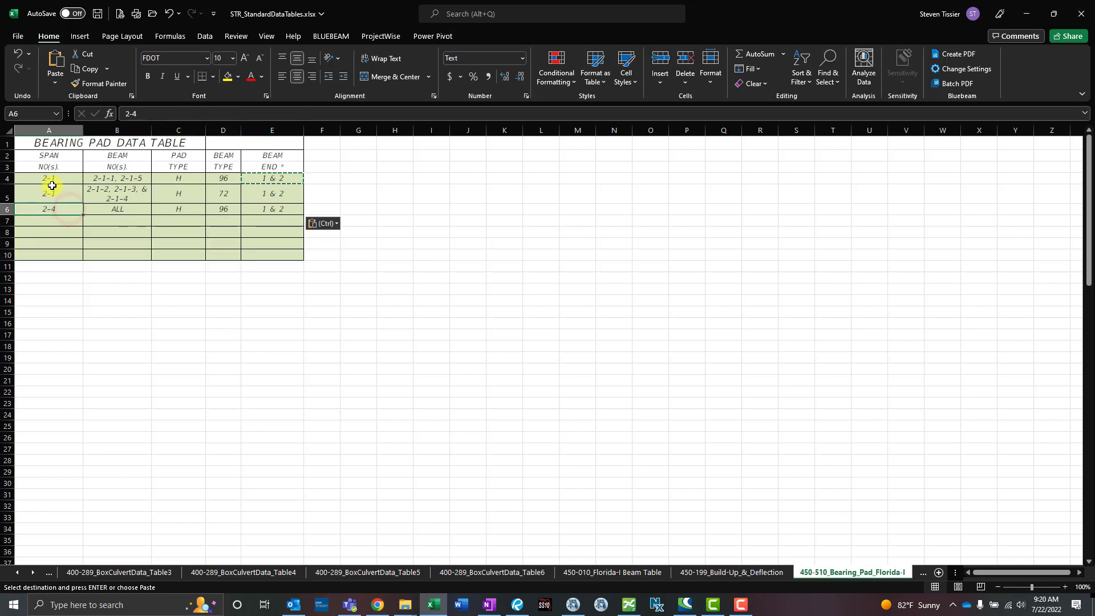
{"action": "left_click_drag", "start_coordinate": [48, 178], "coordinate": [271, 209]}
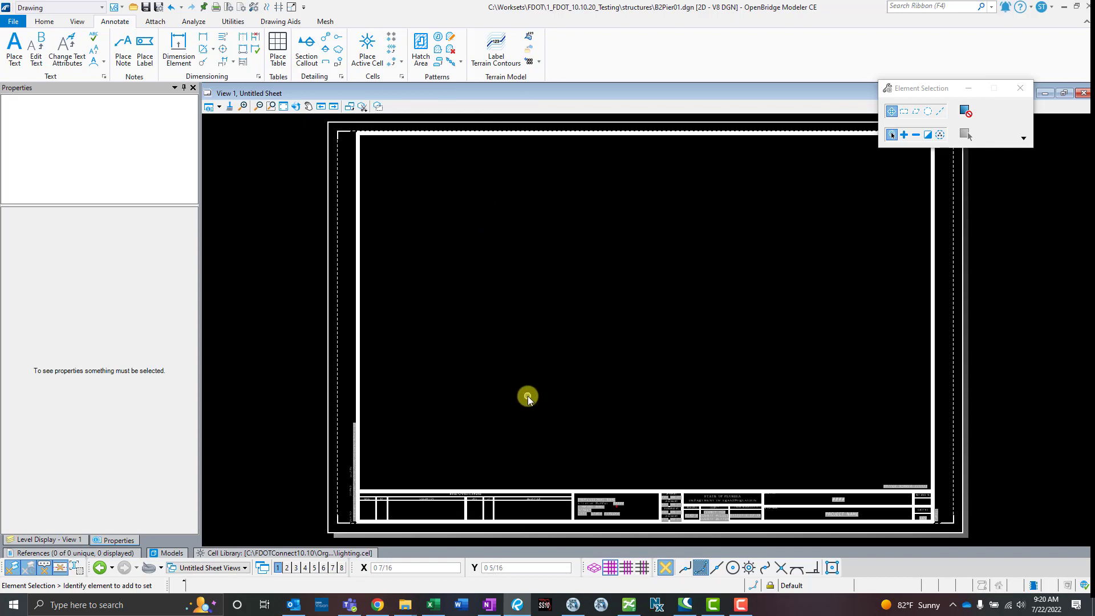
{"action": "mouse_move", "coordinate": [442, 333]}
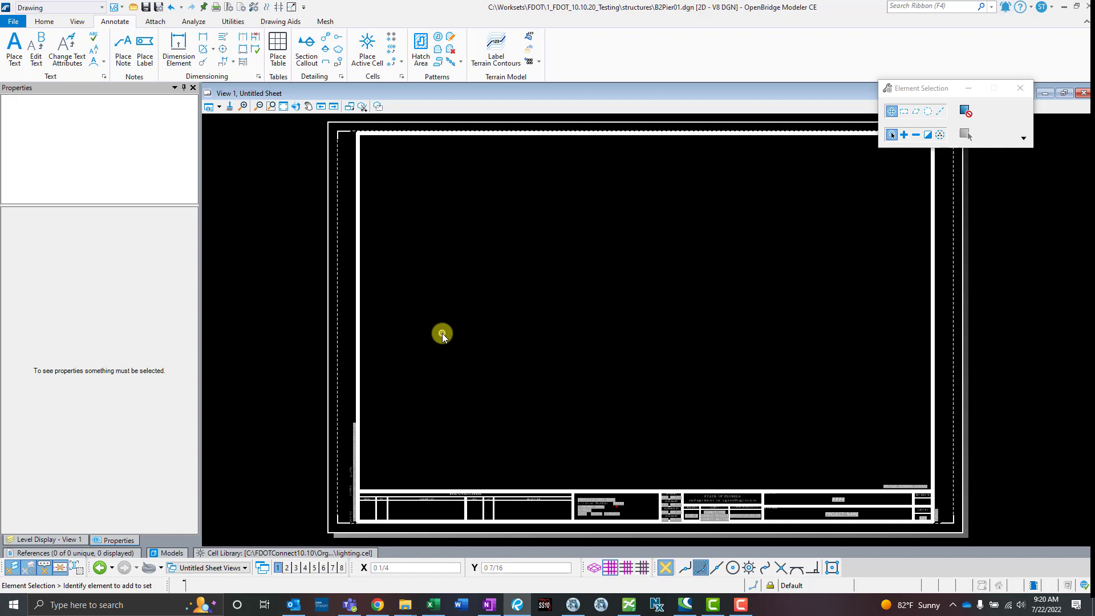
{"action": "mouse_move", "coordinate": [470, 329]}
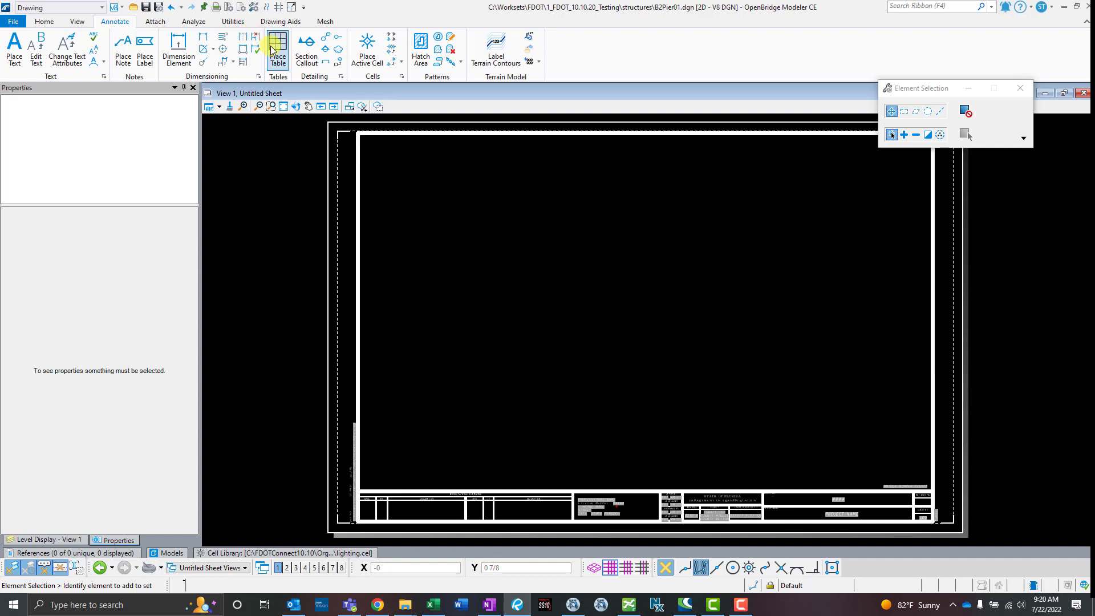
Step: Start Place Table in From File mode with seed 450-510_Bearing_Pad_Florida-I
{"action": "left_click", "coordinate": [96, 8]}
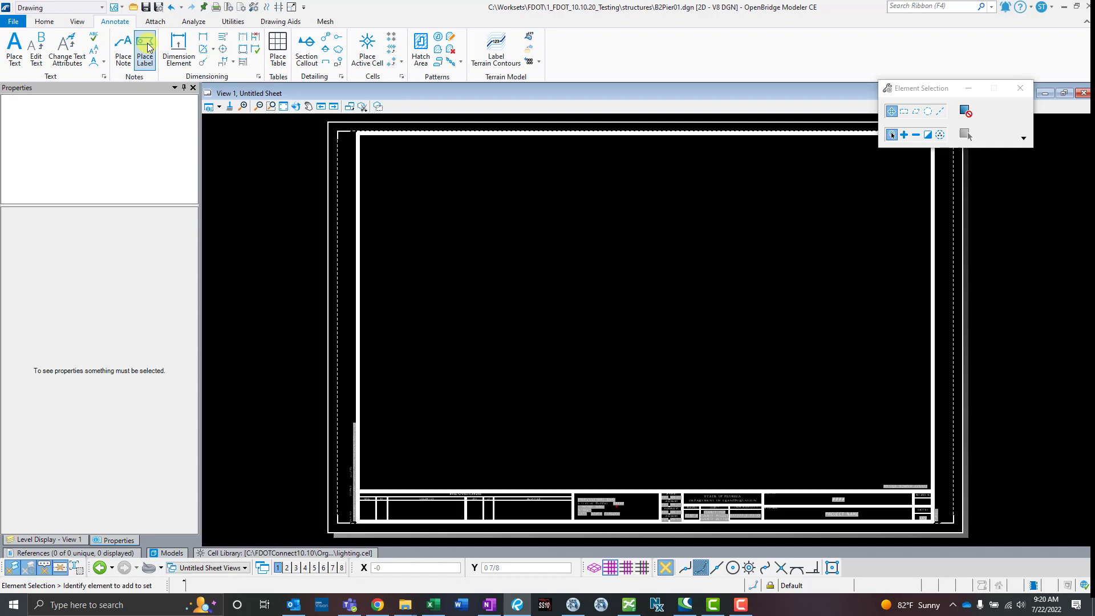
{"action": "mouse_move", "coordinate": [277, 49]}
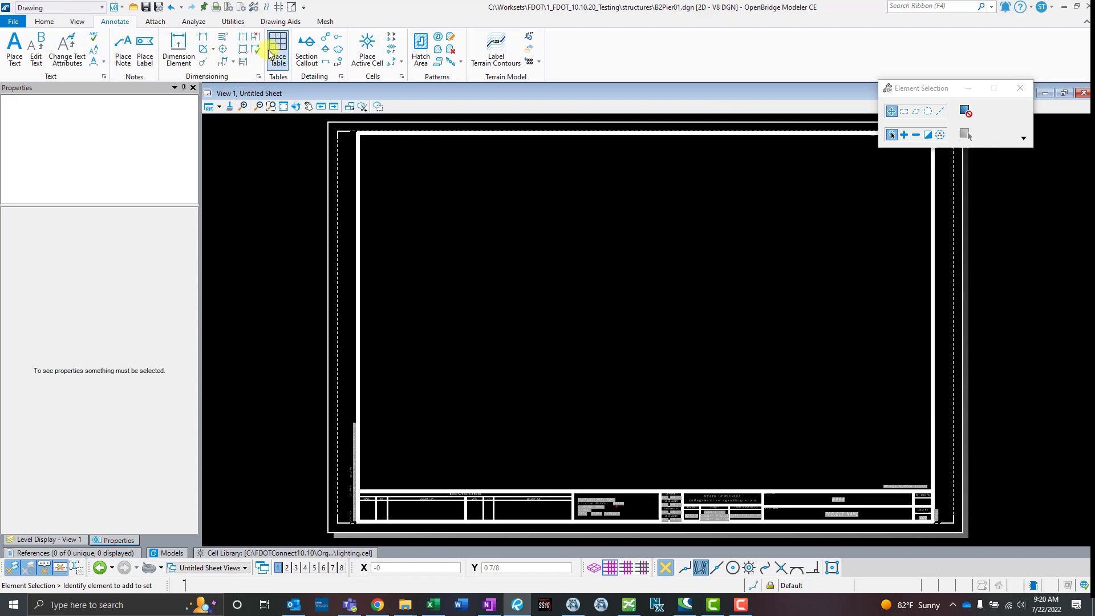
{"action": "left_click", "coordinate": [277, 41]}
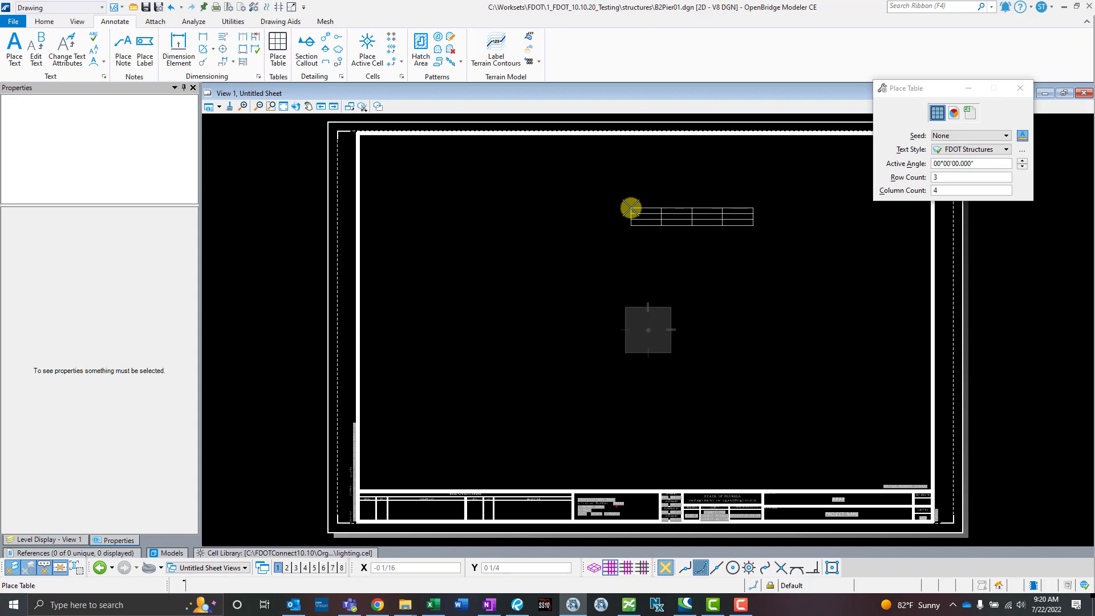
{"action": "left_click", "coordinate": [969, 112]}
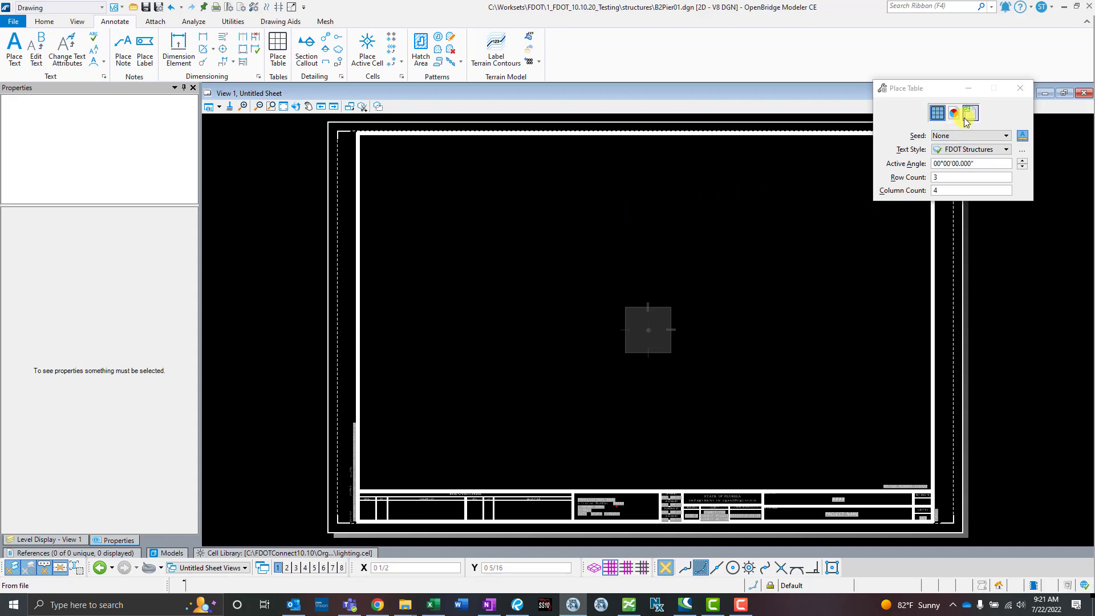
{"action": "left_click", "coordinate": [970, 113]}
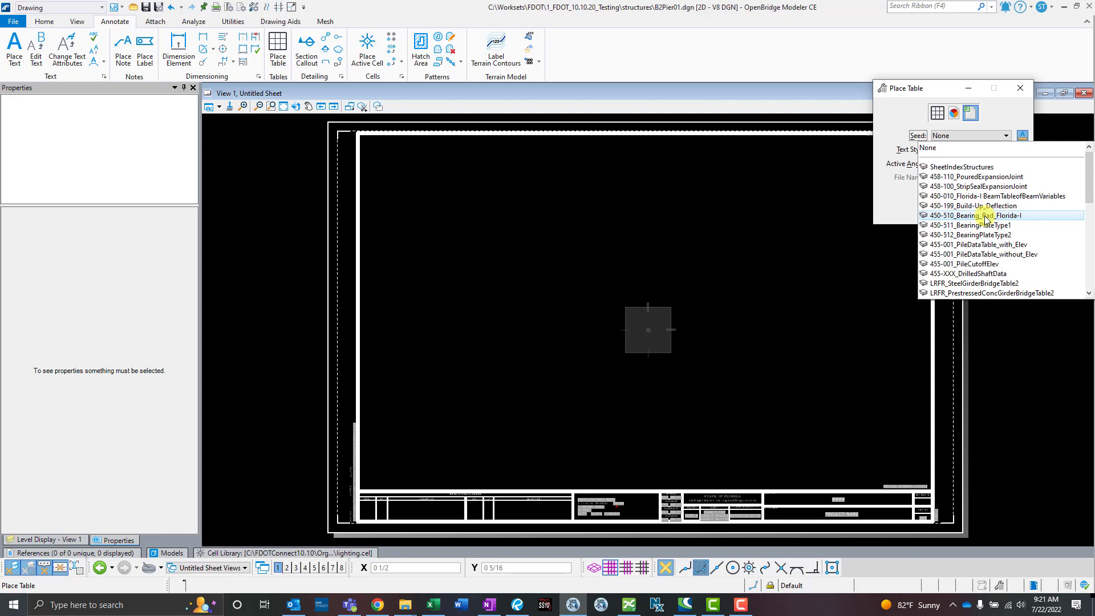
{"action": "left_click", "coordinate": [985, 215]}
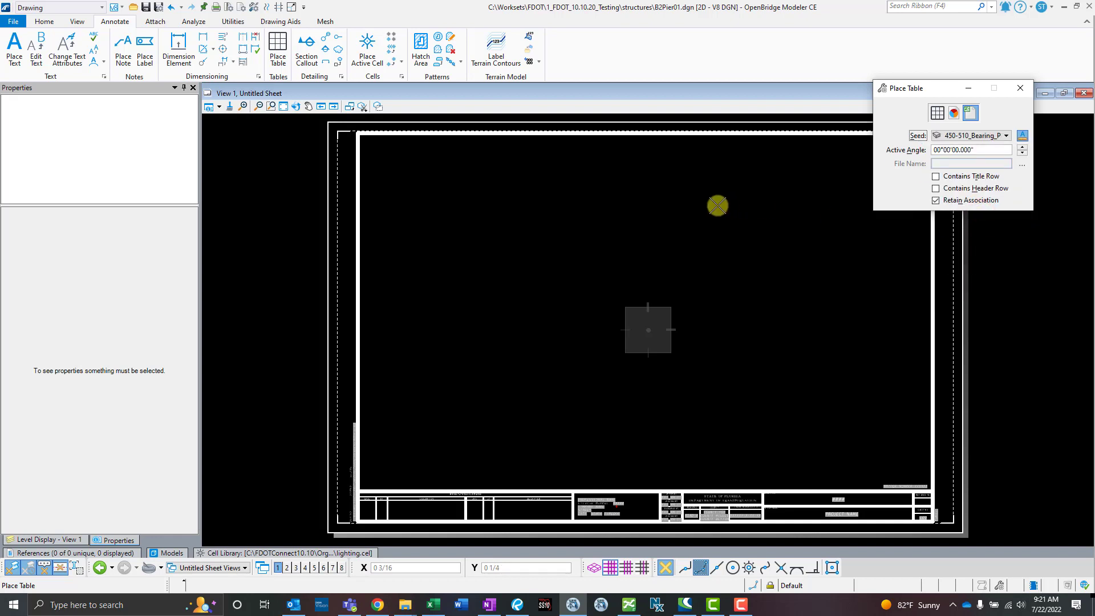
{"action": "mouse_move", "coordinate": [540, 229]}
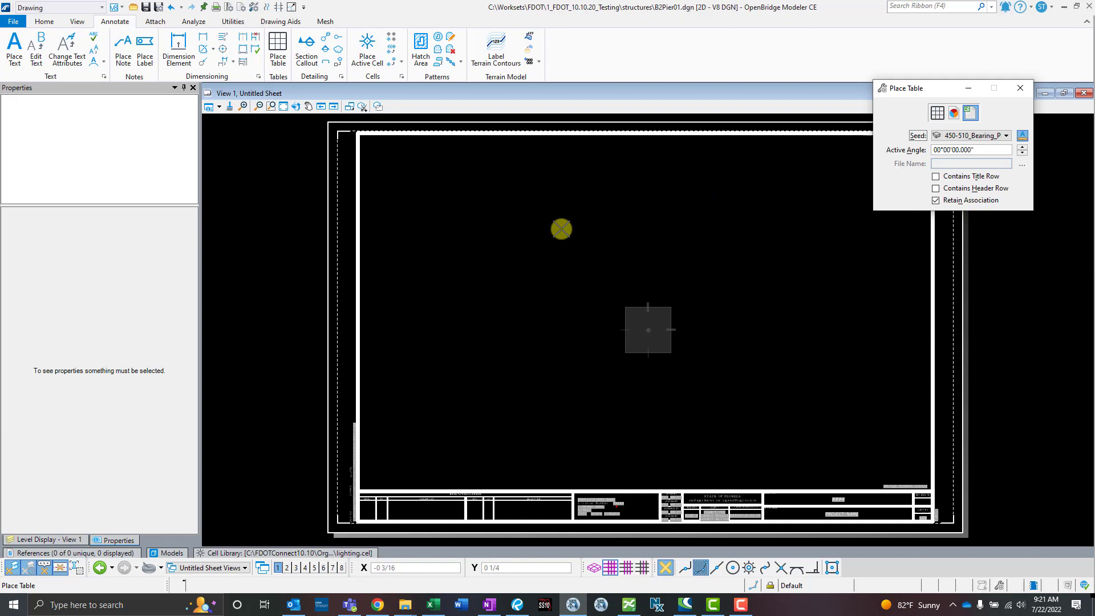
{"action": "mouse_move", "coordinate": [592, 227]}
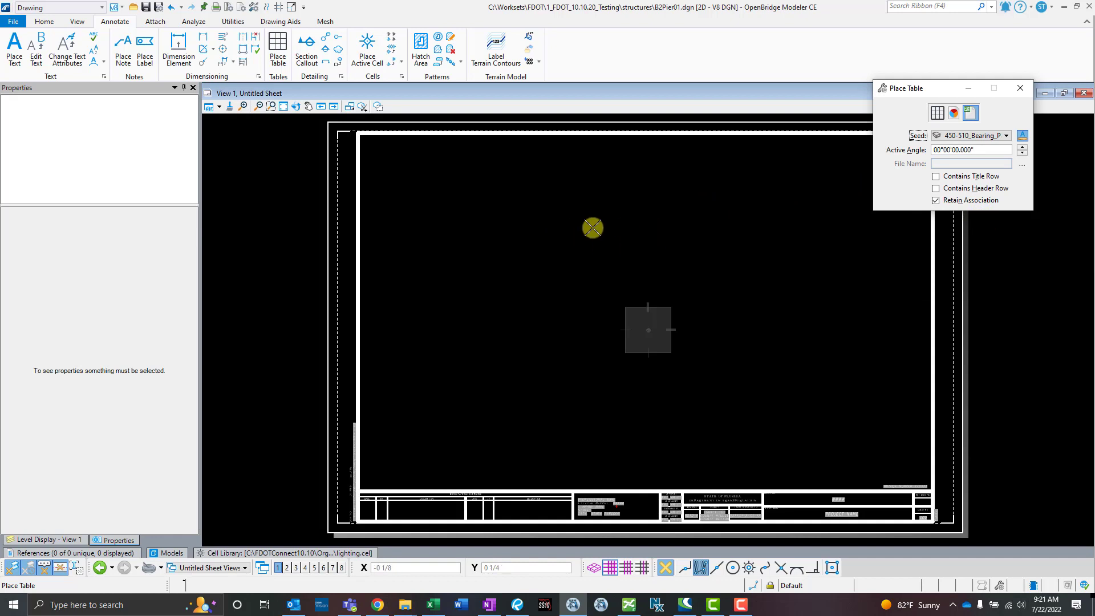
{"action": "mouse_move", "coordinate": [600, 252]}
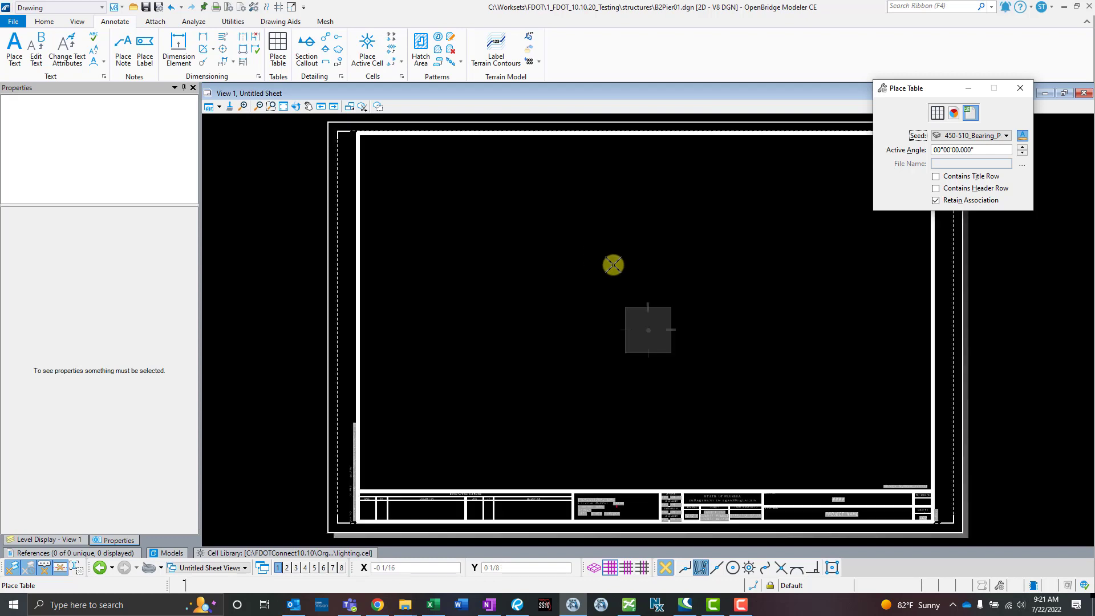
{"action": "mouse_move", "coordinate": [413, 198]}
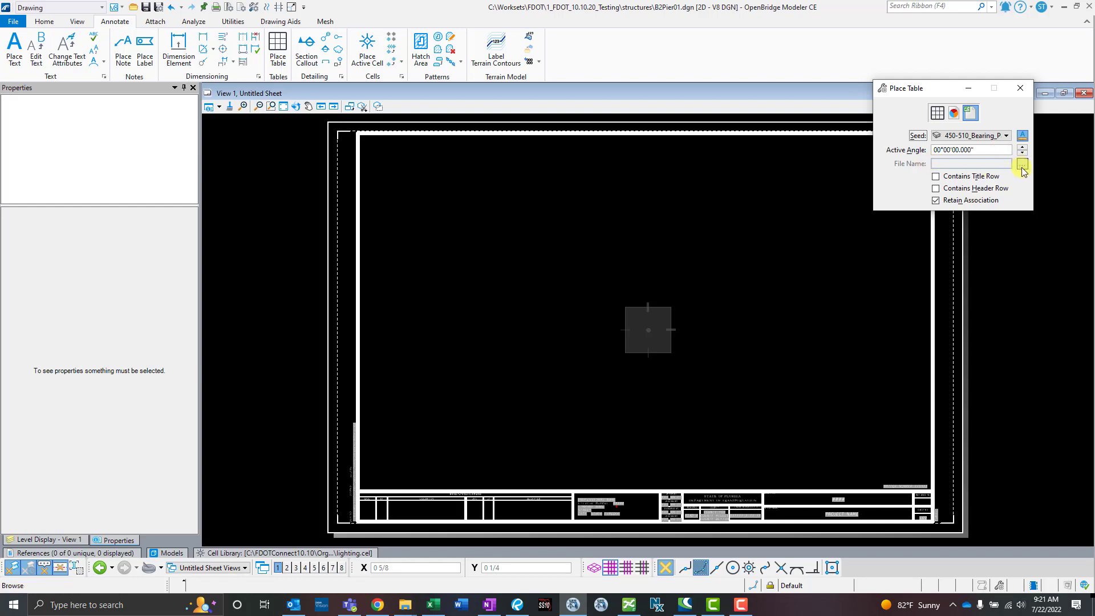
{"action": "mouse_move", "coordinate": [1022, 165]}
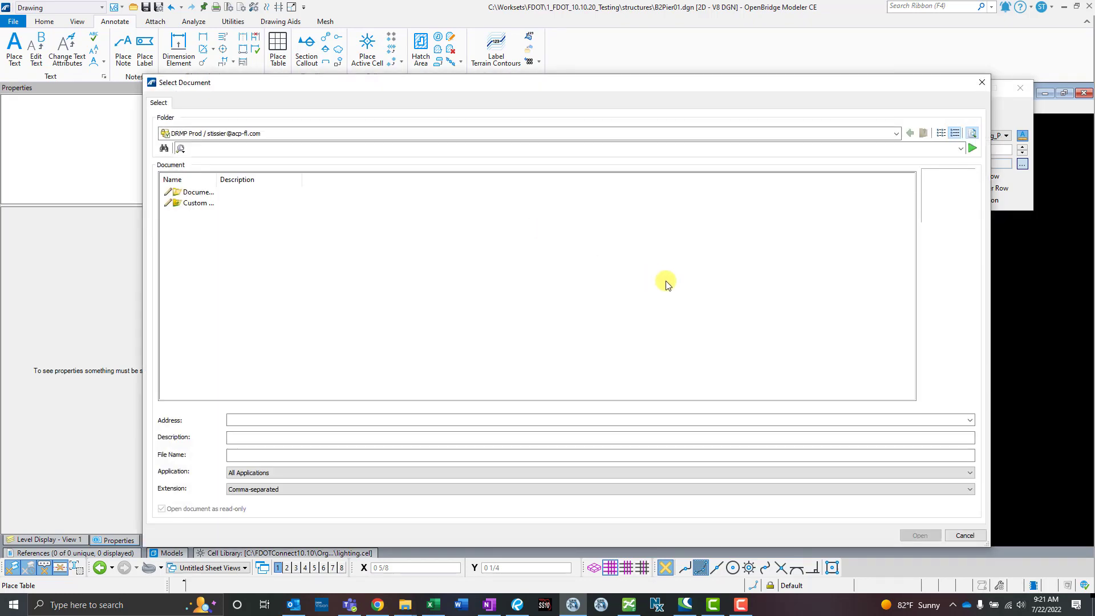
{"action": "mouse_move", "coordinate": [748, 92]}
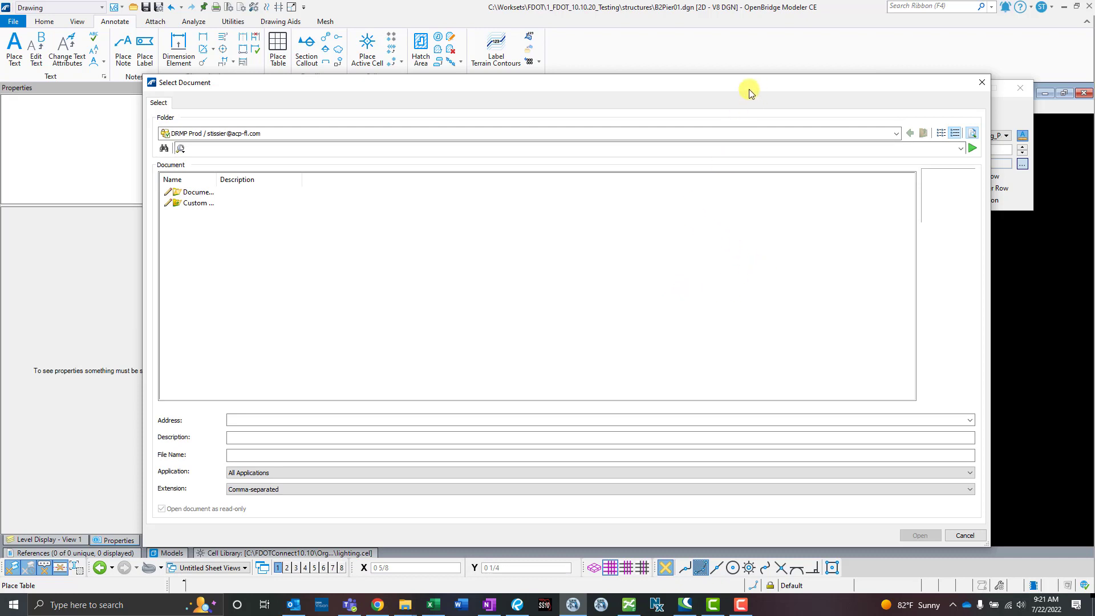
{"action": "mouse_move", "coordinate": [632, 211]}
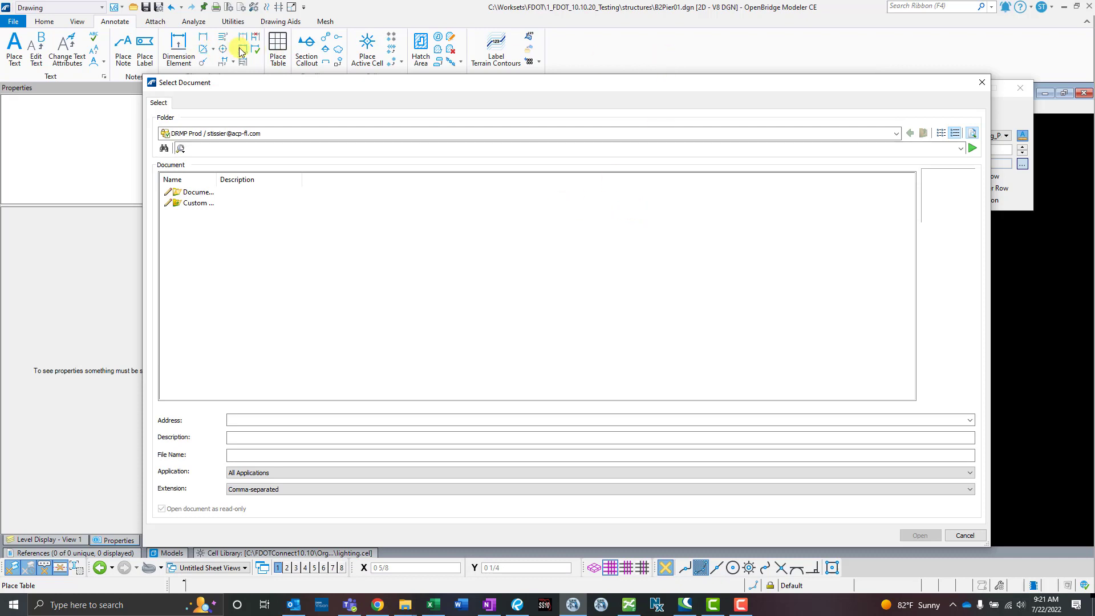
{"action": "mouse_move", "coordinate": [355, 103]}
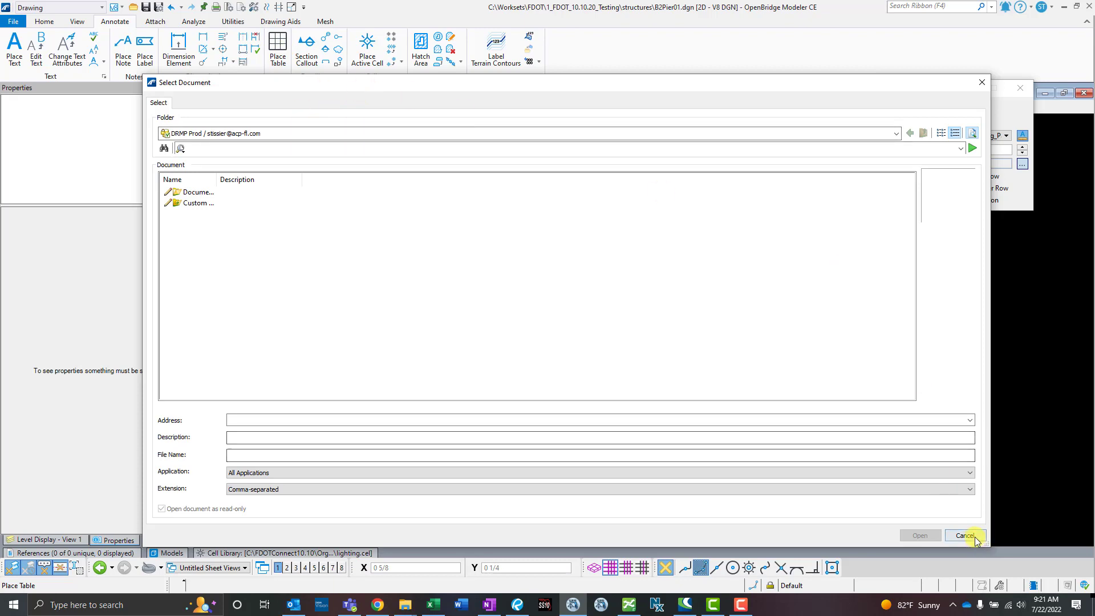
Step: Browse to Structures\eng_data and pick STR_StandardDataTables.xlsx as the table's source file
{"action": "left_click", "coordinate": [964, 535]}
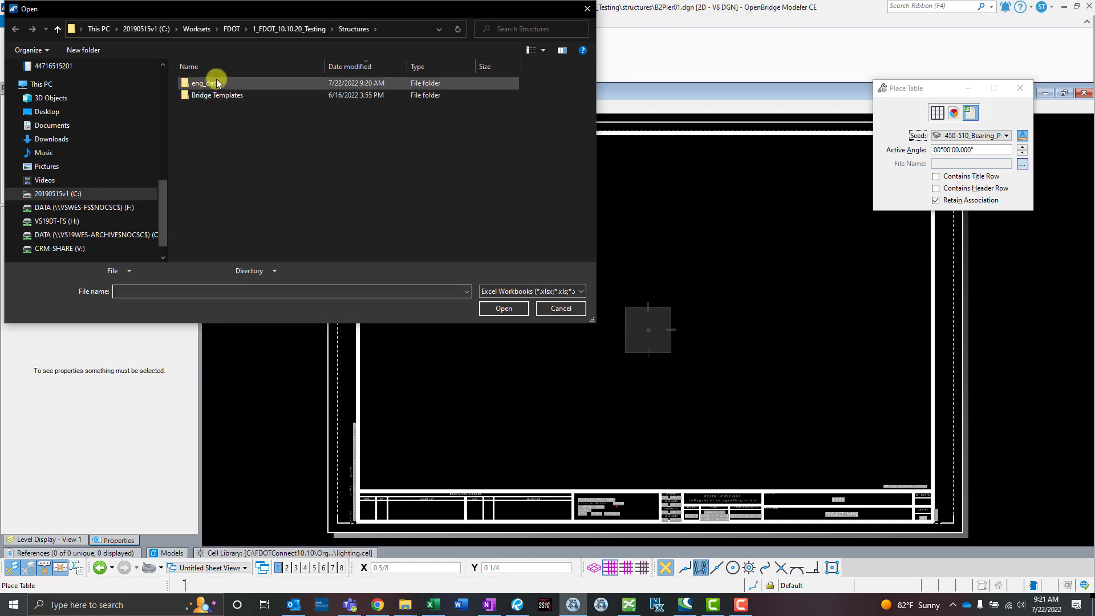
{"action": "double_click", "coordinate": [204, 82]}
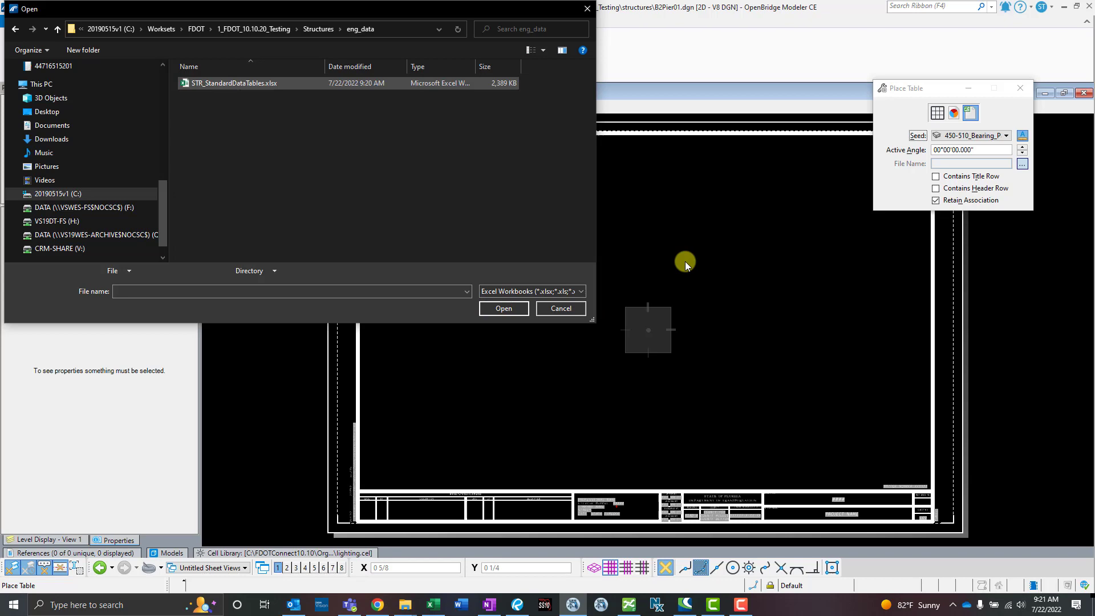
{"action": "left_click", "coordinate": [559, 308]}
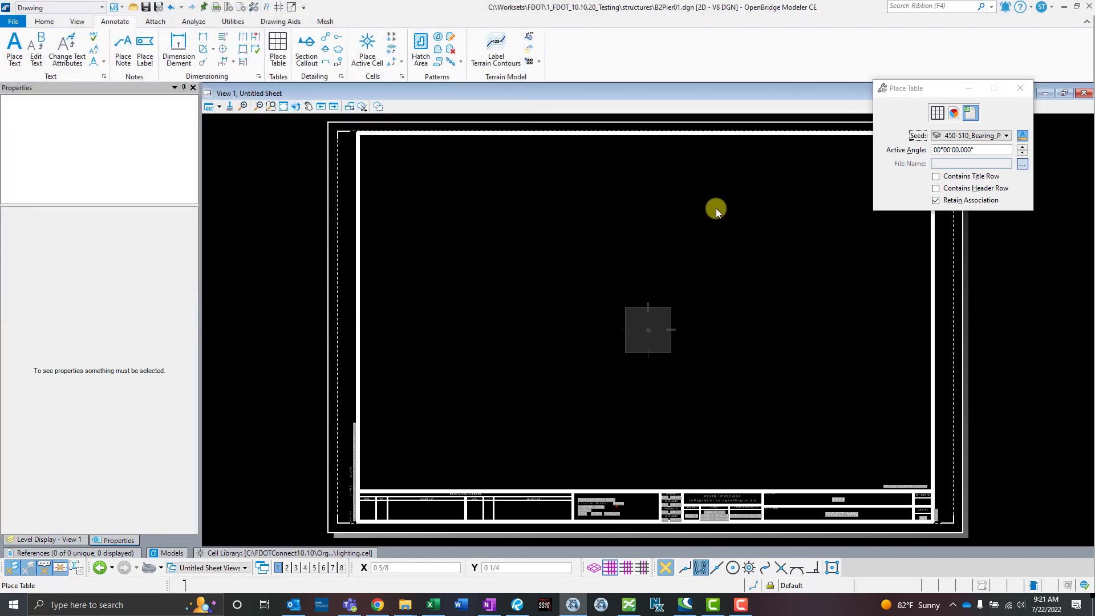
{"action": "left_click", "coordinate": [414, 568]}
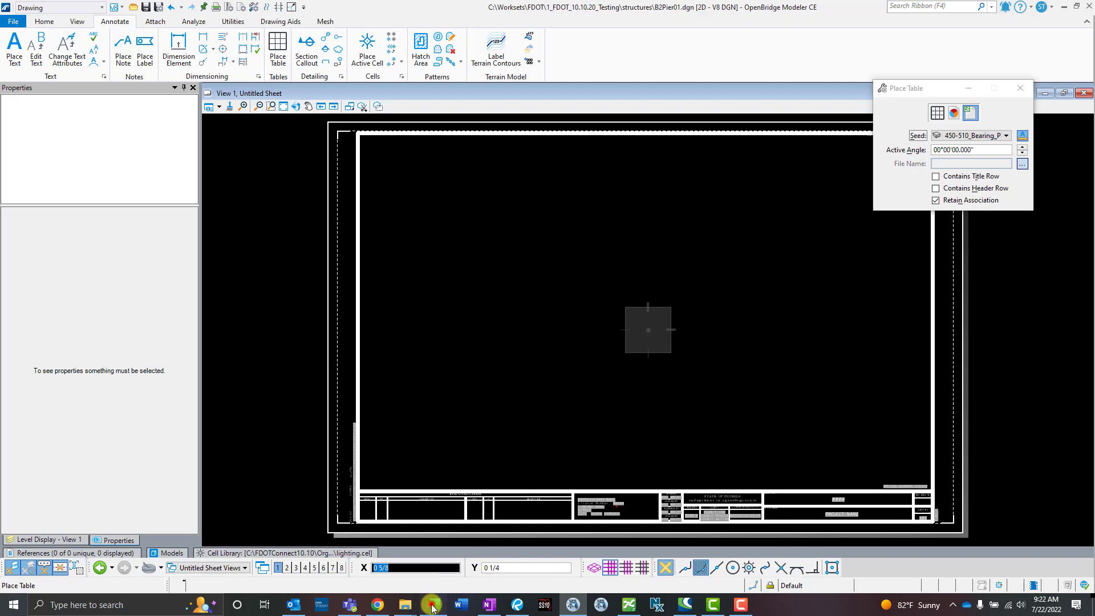
{"action": "left_click", "coordinate": [431, 604]}
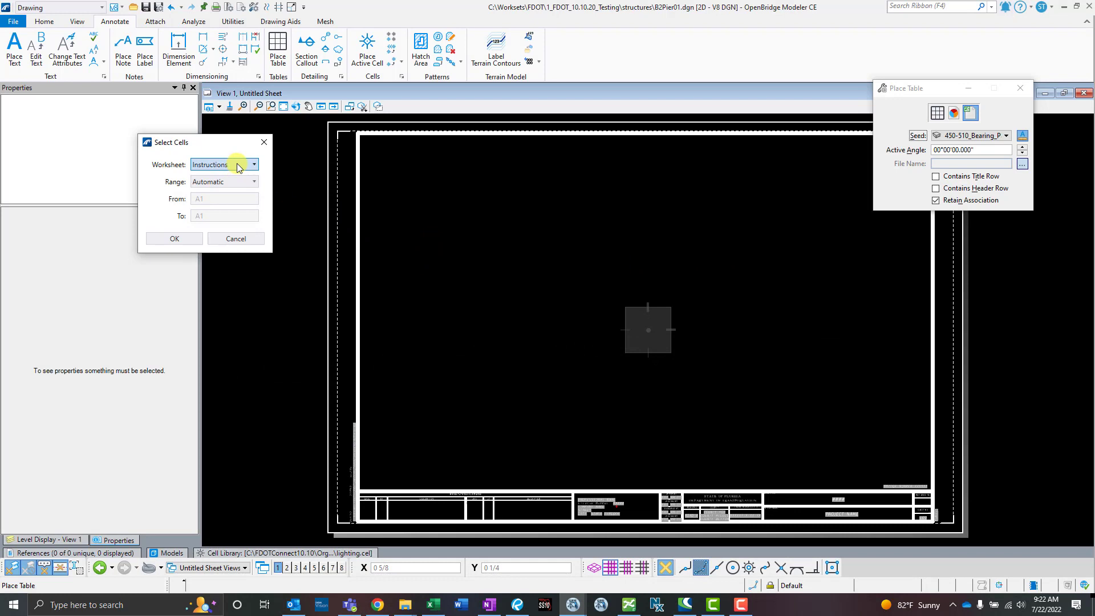
Step: Pick worksheet 450-510_Bearing_Pad_Florida-I with a manual range from A1 to E6, and confirm
{"action": "left_click", "coordinate": [253, 164]}
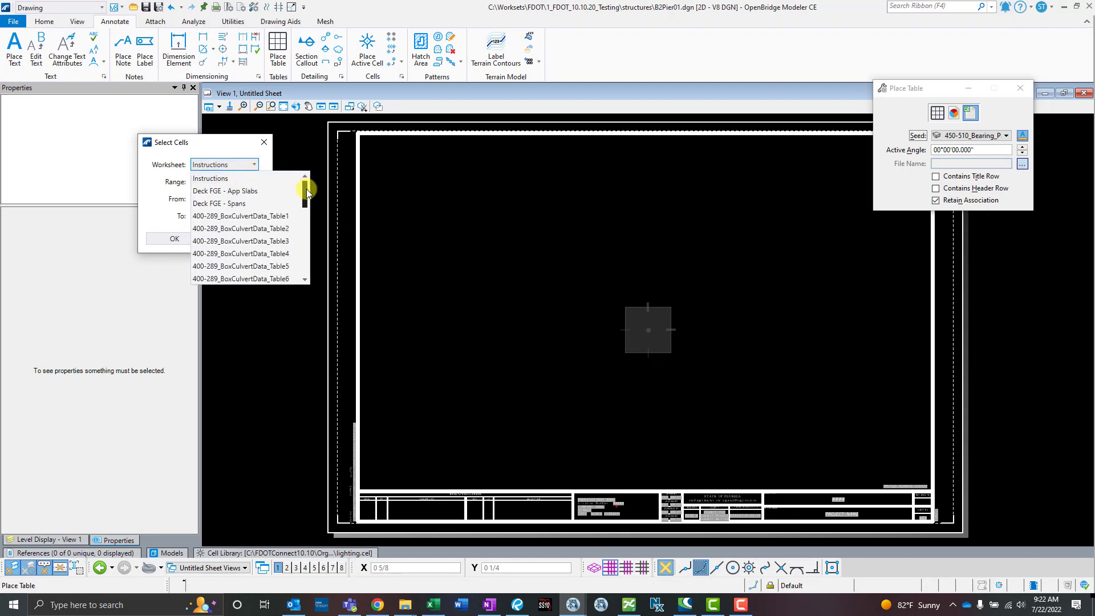
{"action": "scroll", "scroll_direction": "down", "scroll_amount": 3}
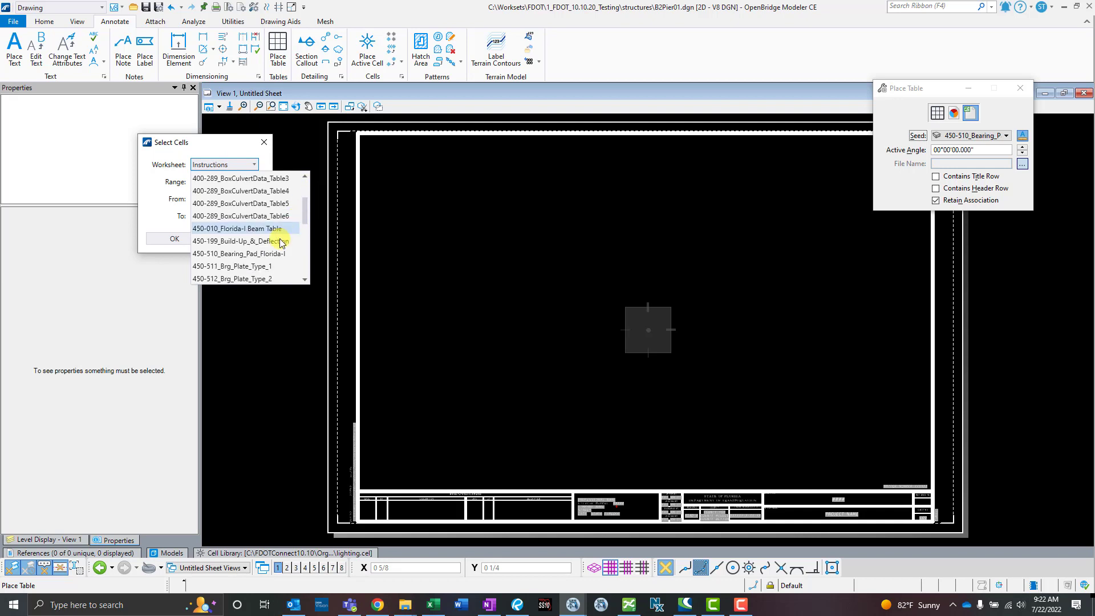
{"action": "left_click", "coordinate": [237, 253]}
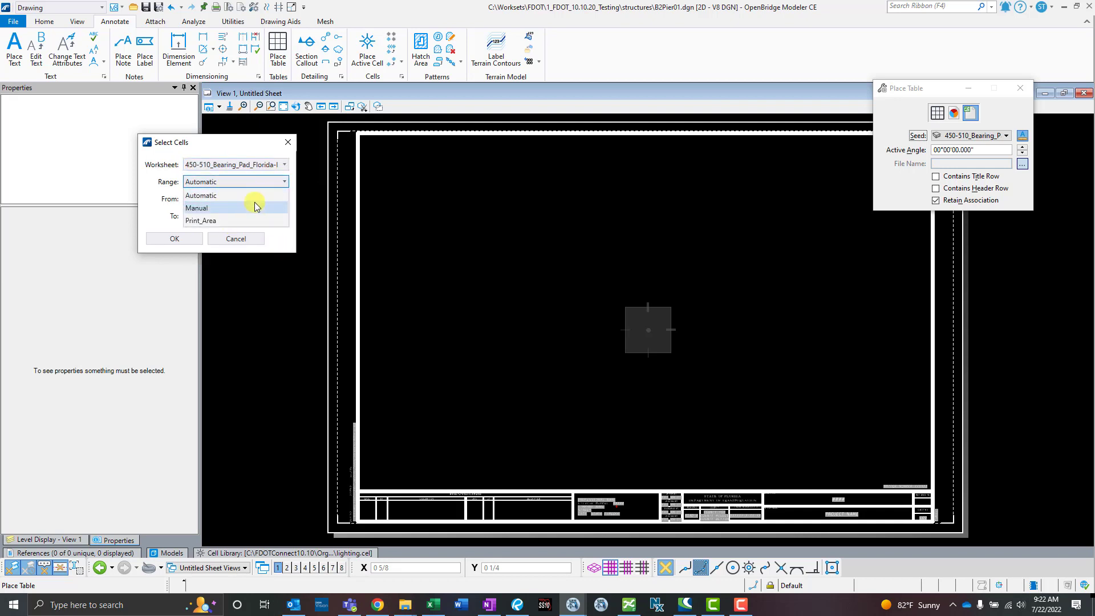
{"action": "left_click", "coordinate": [197, 208]}
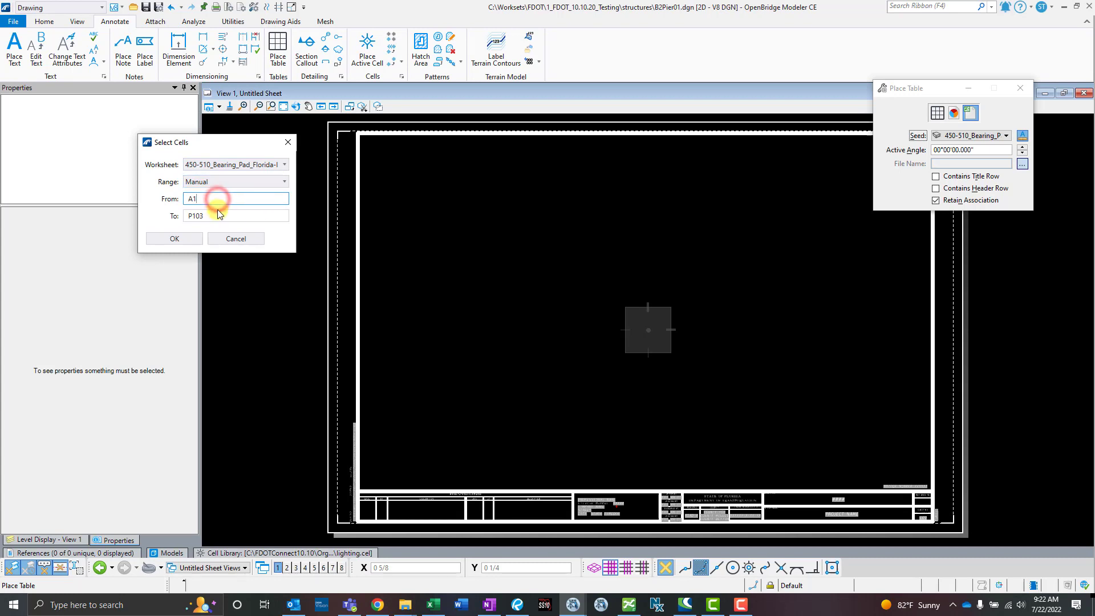
{"action": "left_click", "coordinate": [236, 215]}
{"action": "type", "text": "e6"}
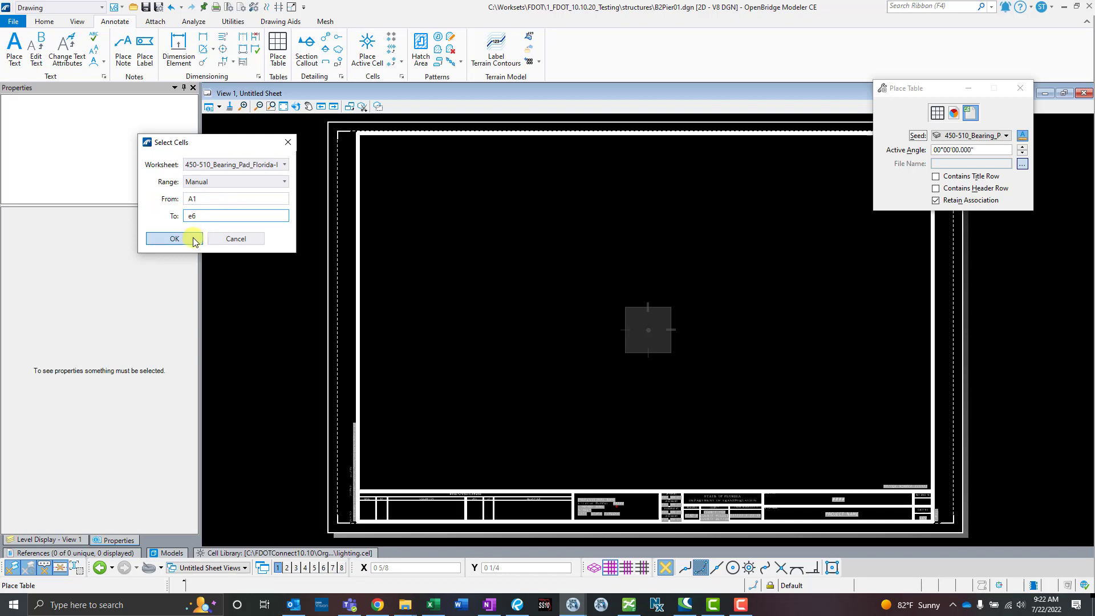
{"action": "left_click", "coordinate": [165, 239]}
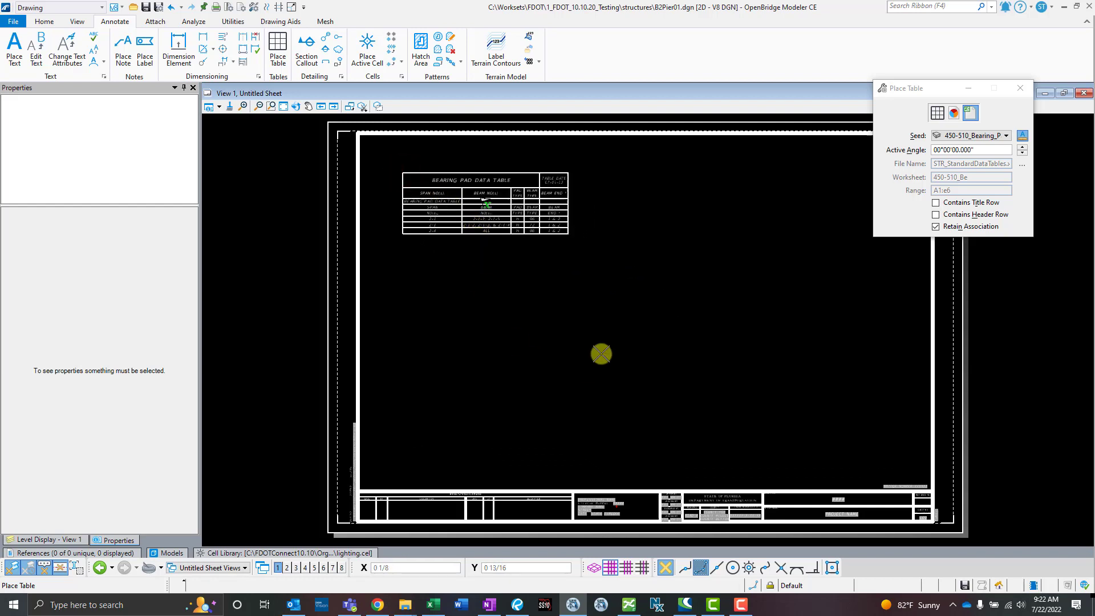
{"action": "mouse_move", "coordinate": [619, 279]}
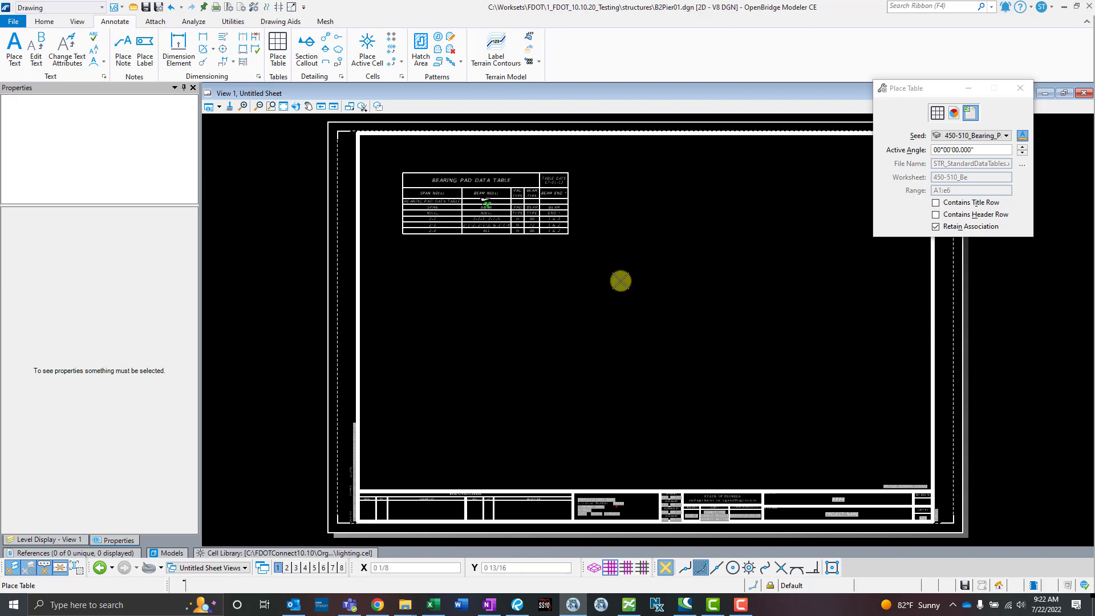
{"action": "mouse_move", "coordinate": [613, 292]}
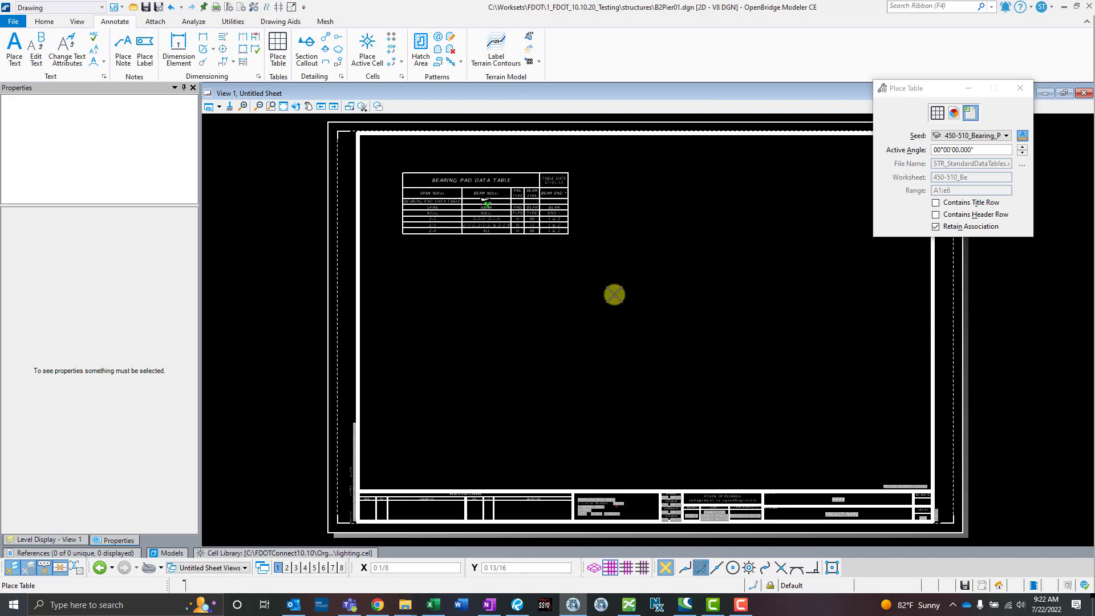
{"action": "mouse_move", "coordinate": [479, 248]}
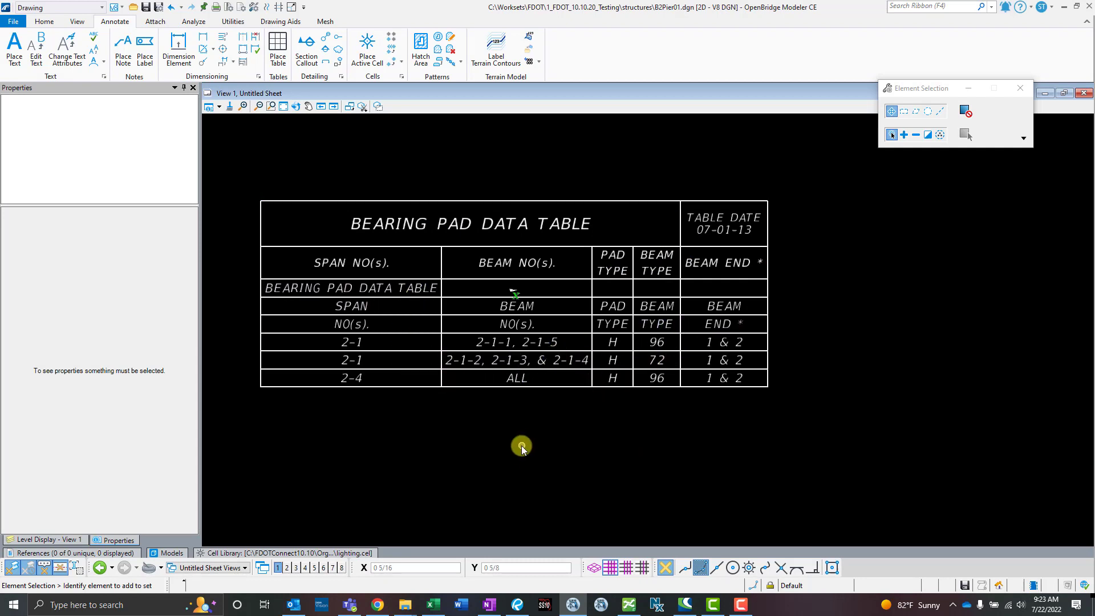
{"action": "mouse_move", "coordinate": [509, 464]}
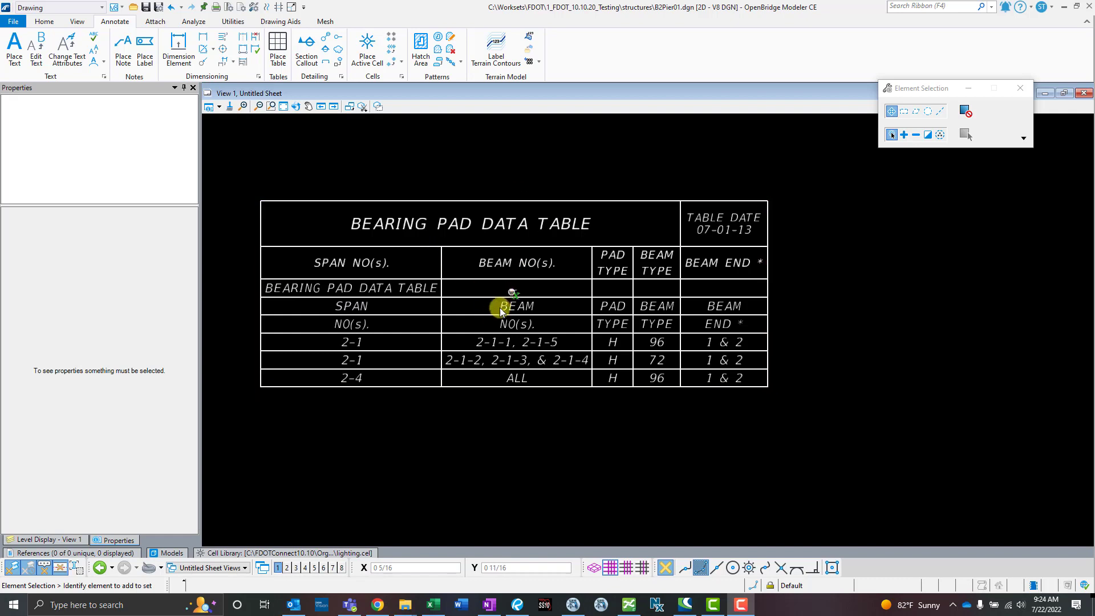
Step: Select the bearing pad table and view its Data Source worksheet and A1:E6 range in Properties
{"action": "left_click", "coordinate": [491, 274]}
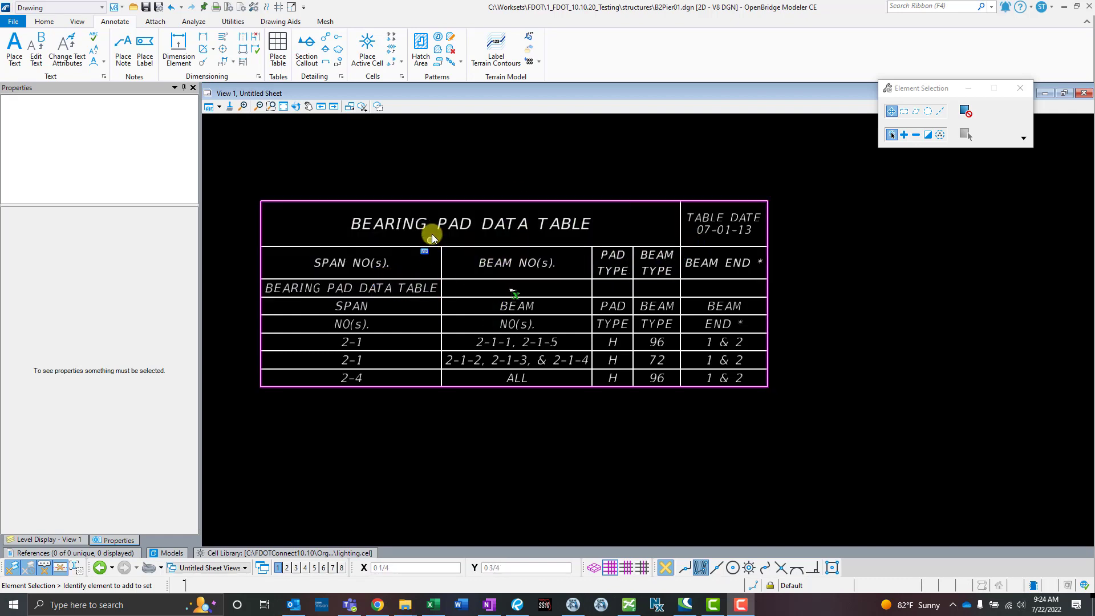
{"action": "left_click", "coordinate": [515, 306]}
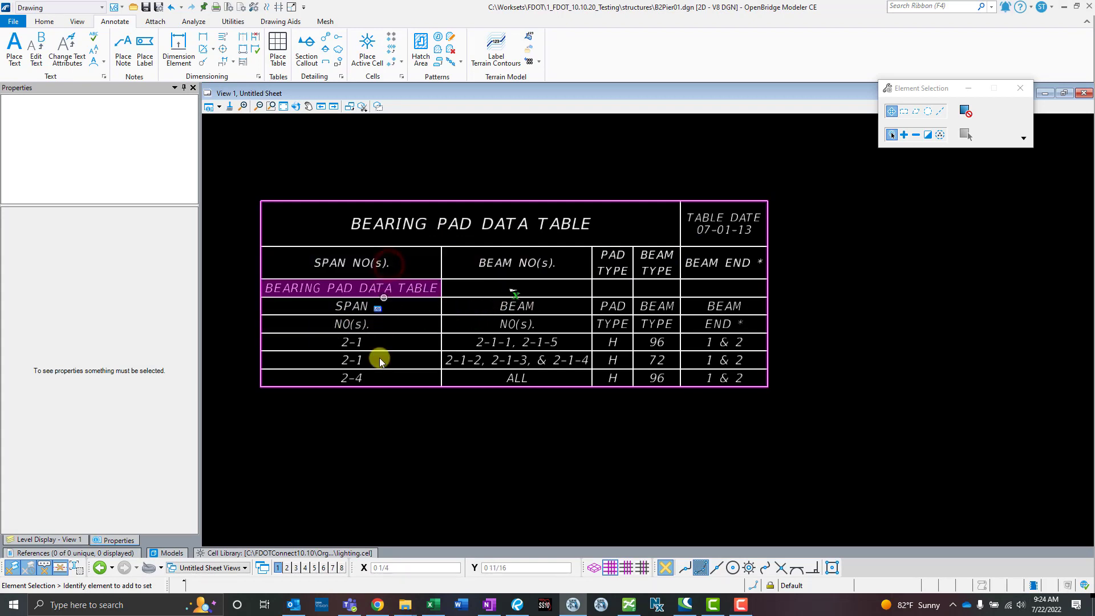
{"action": "left_click", "coordinate": [350, 359]}
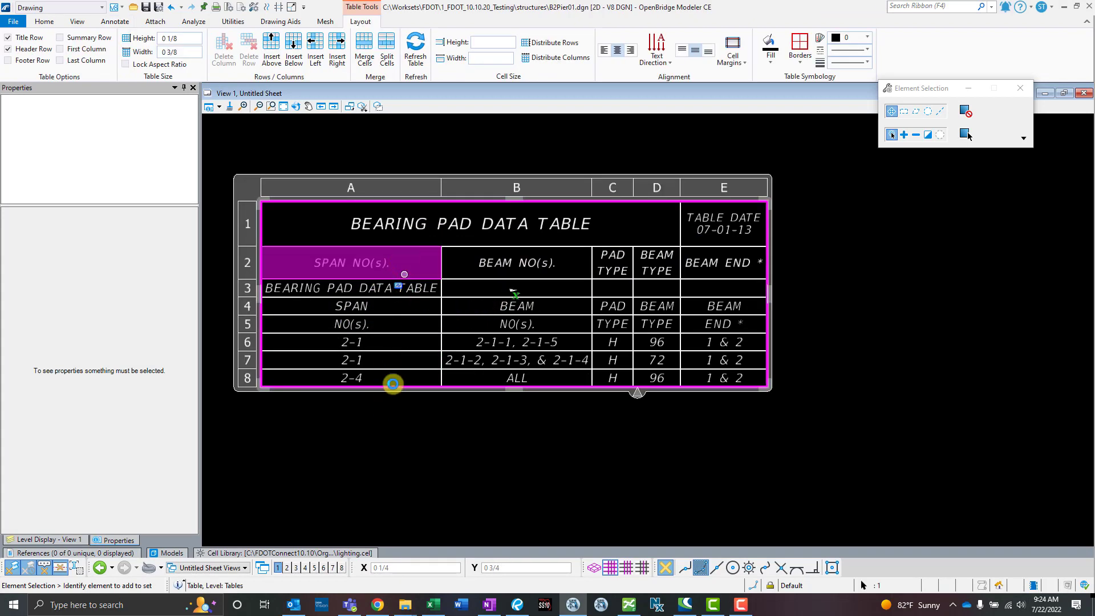
{"action": "left_click", "coordinate": [349, 360]}
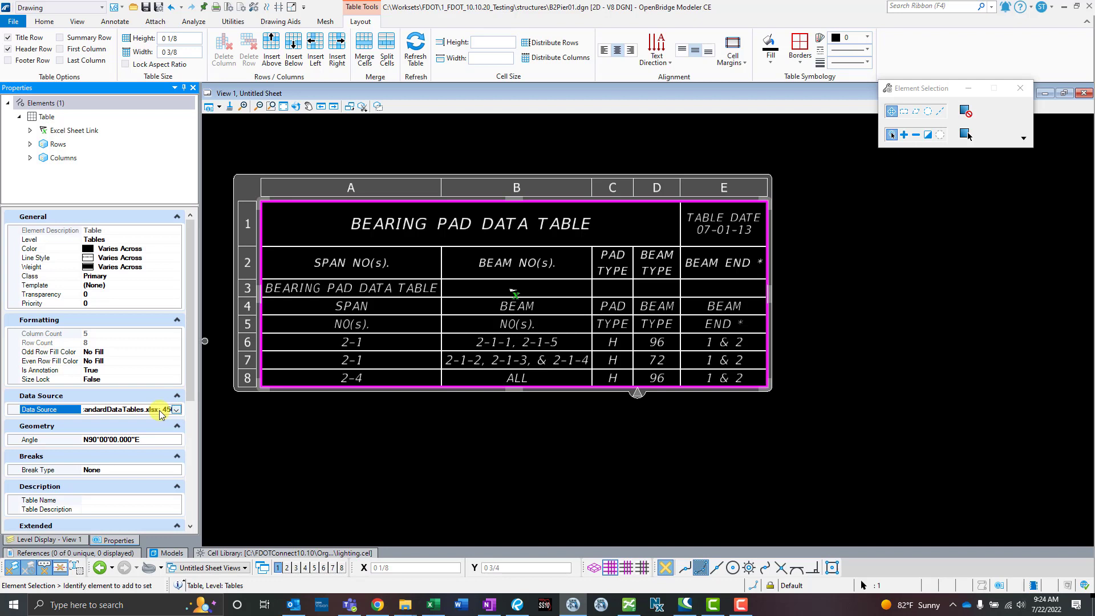
{"action": "left_click", "coordinate": [177, 409]}
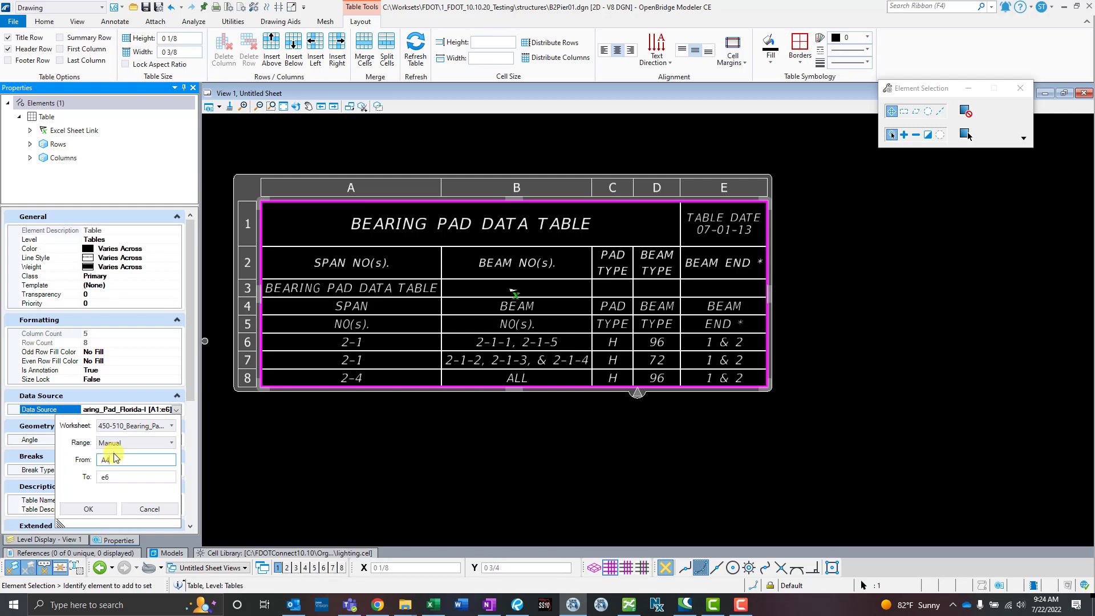
{"action": "left_click", "coordinate": [87, 508]}
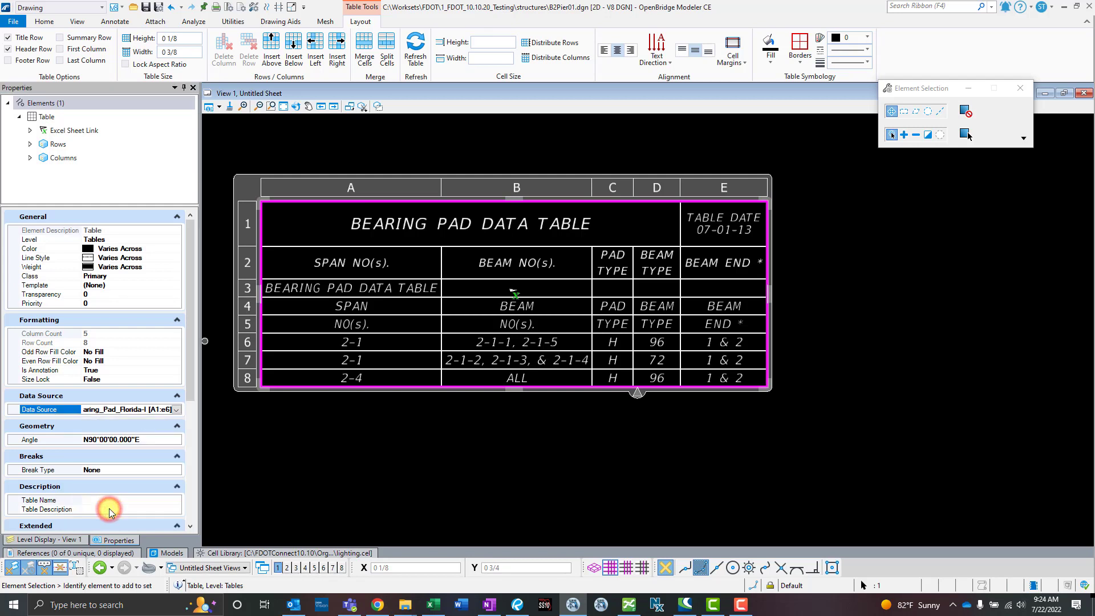
{"action": "left_click", "coordinate": [462, 436]}
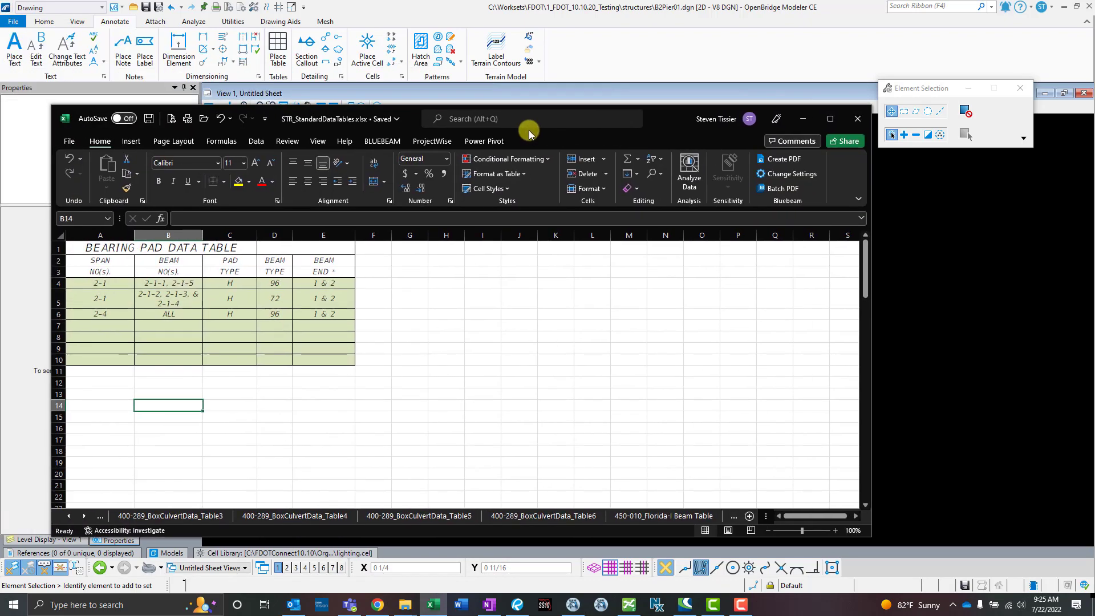
Step: Select the filled bearing pad rows in Excel, then return to the drawing's table
{"action": "left_click_drag", "start_coordinate": [99, 282], "coordinate": [322, 314]}
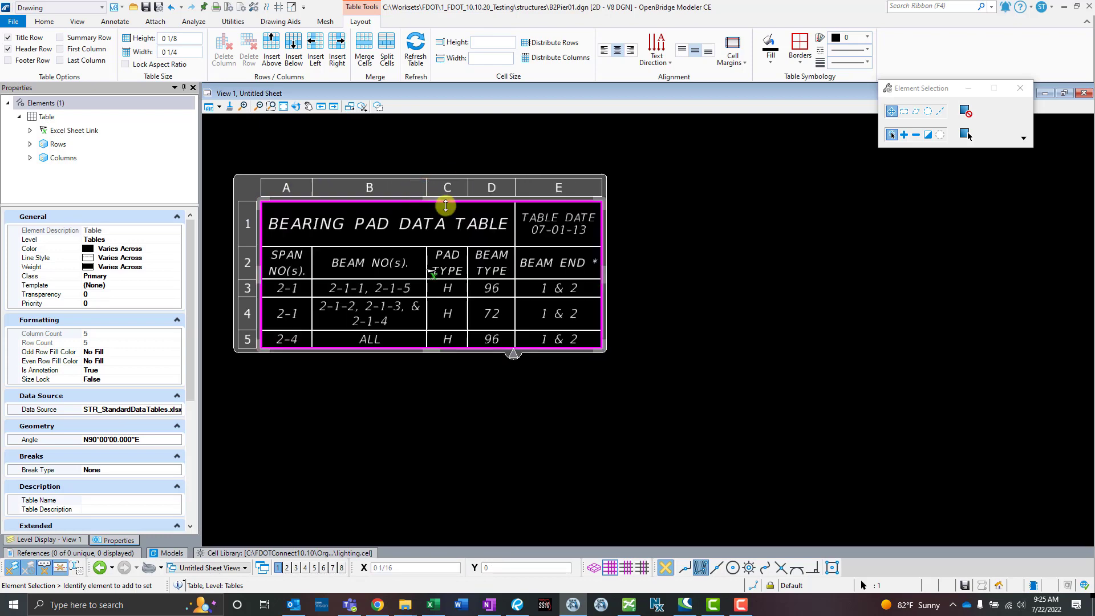
{"action": "left_click", "coordinate": [557, 314]}
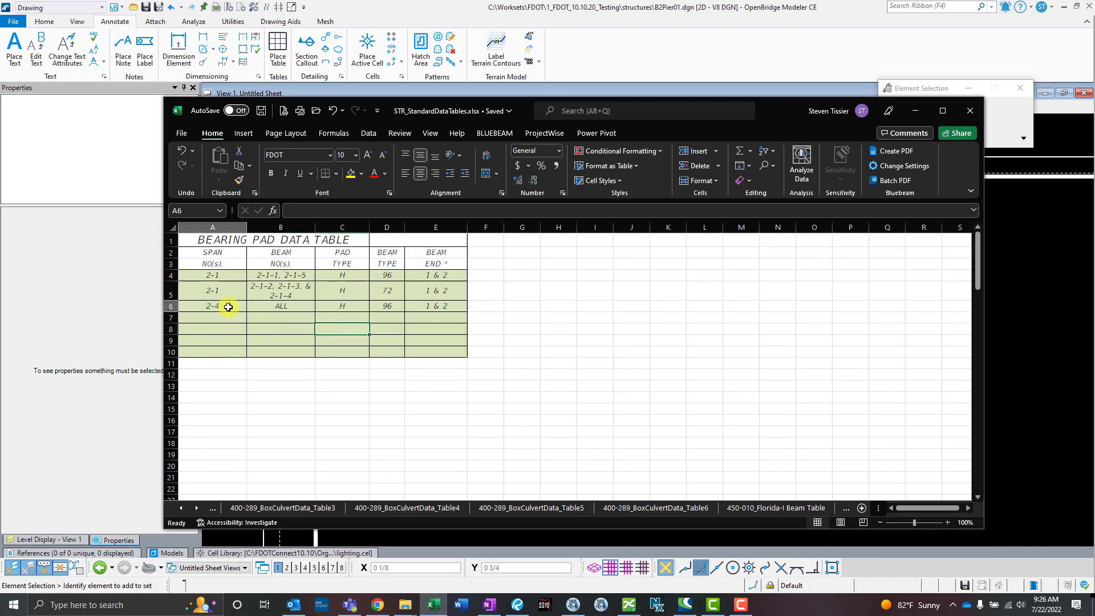
Step: Select span entry 2-4 in cell A6 of the bearing pad worksheet
{"action": "left_click", "coordinate": [212, 305]}
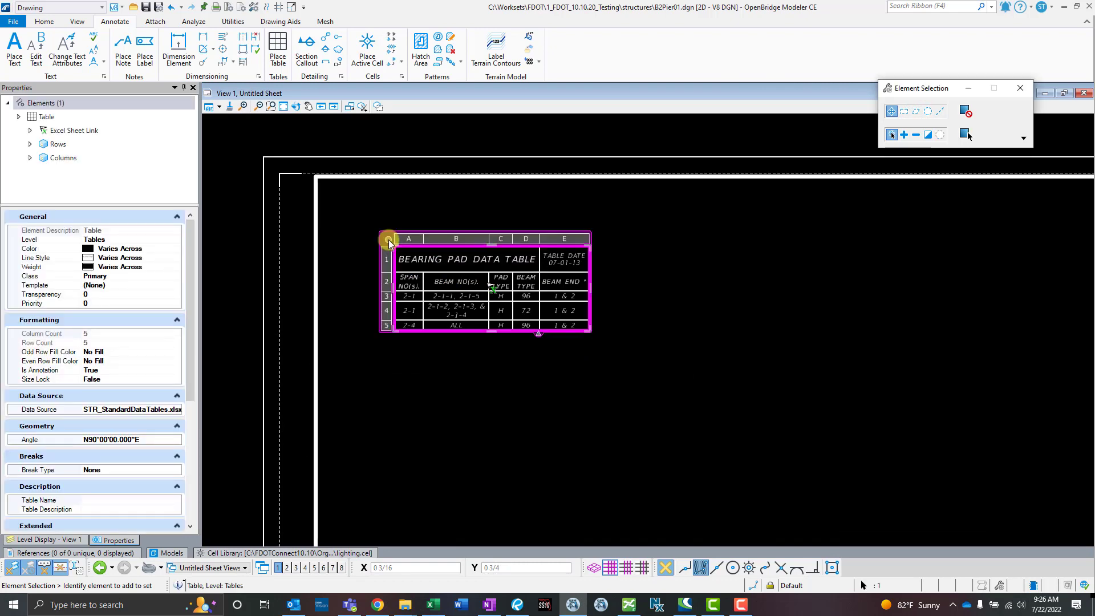
Step: Run the 'table refresh' key-in to reload the bearing pad table from the workbook
{"action": "left_click", "coordinate": [389, 239]}
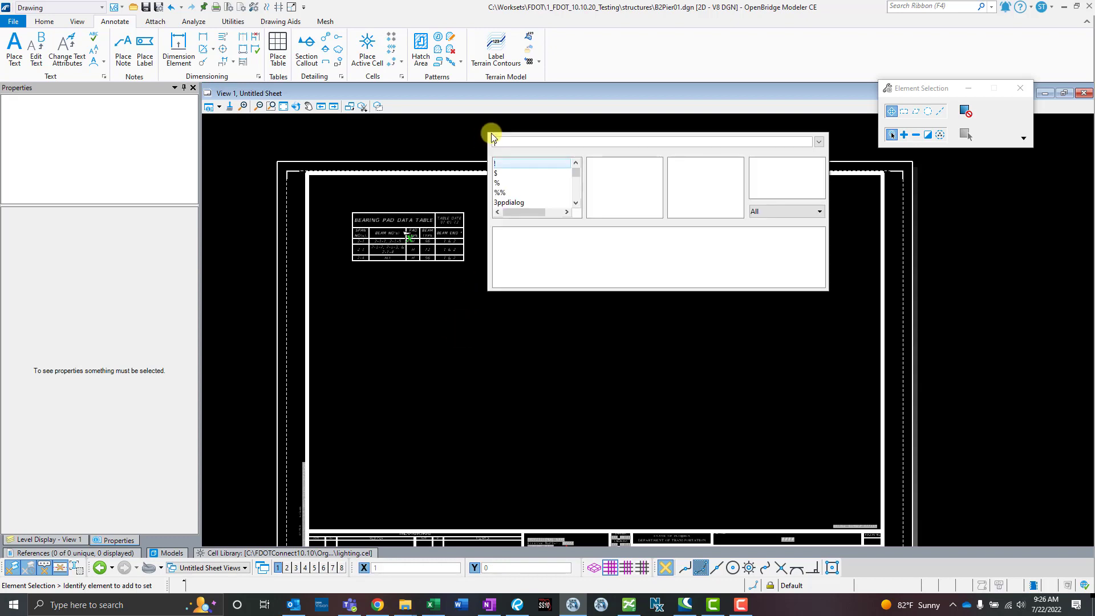
{"action": "type", "text": "table"}
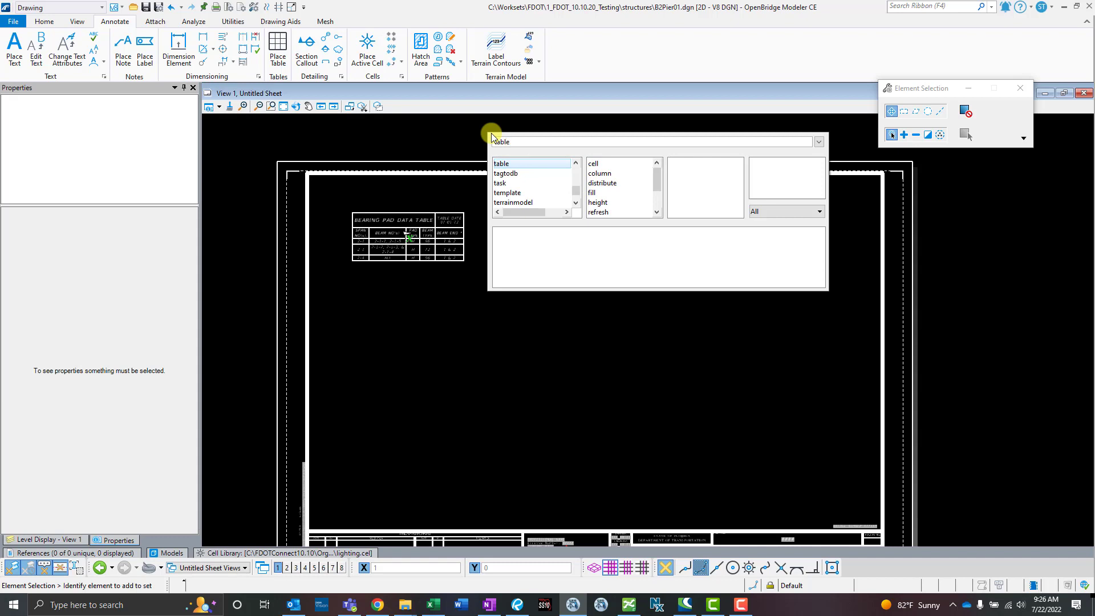
{"action": "left_click", "coordinate": [501, 163]}
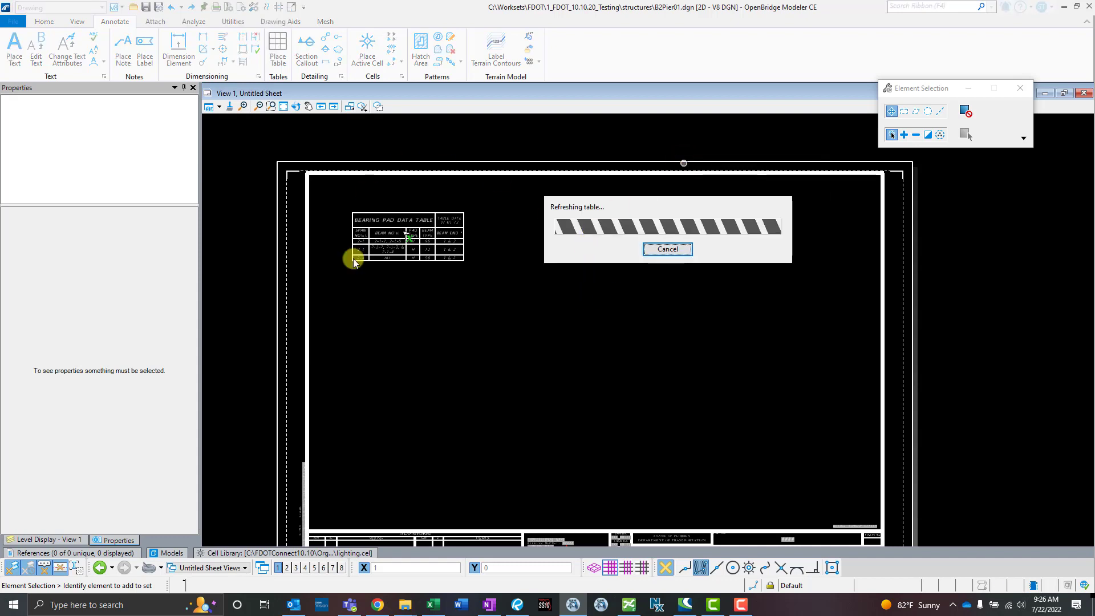
{"action": "mouse_move", "coordinate": [591, 445]}
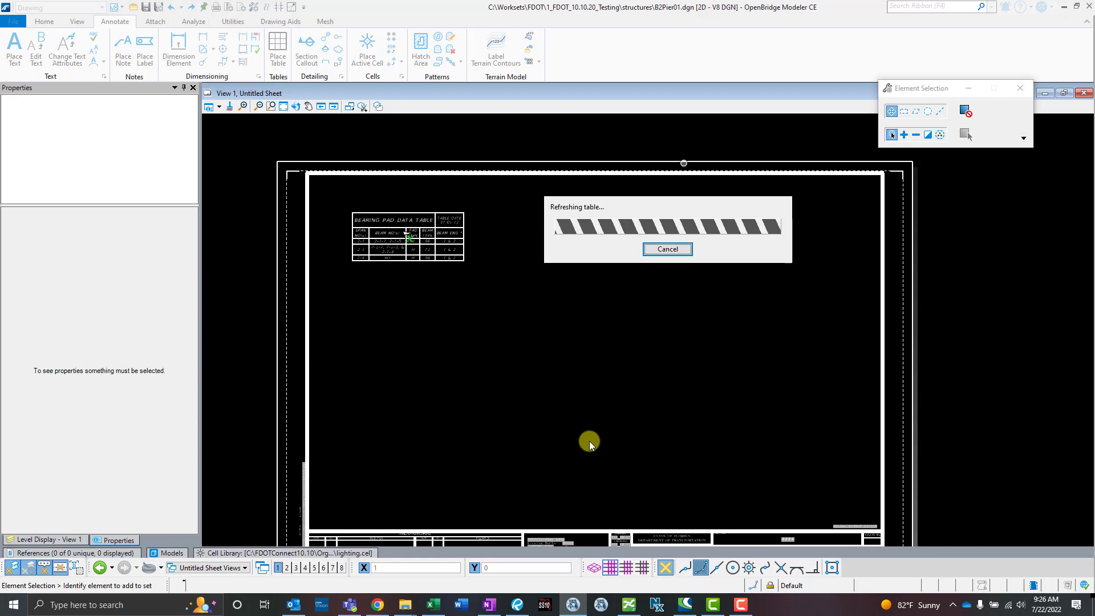
{"action": "mouse_move", "coordinate": [525, 354]}
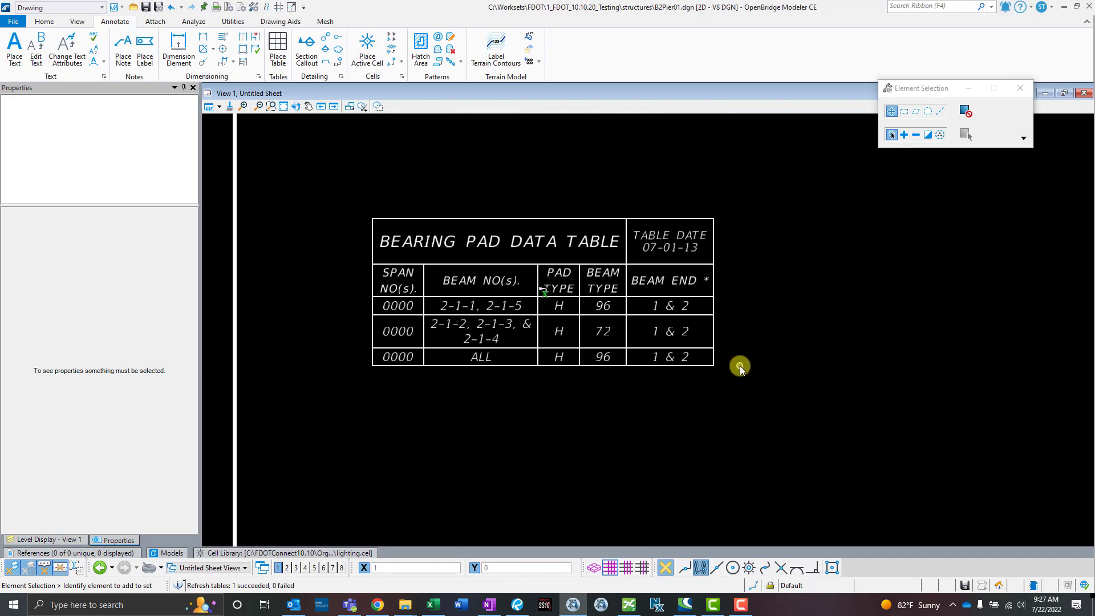
{"action": "mouse_move", "coordinate": [758, 333]}
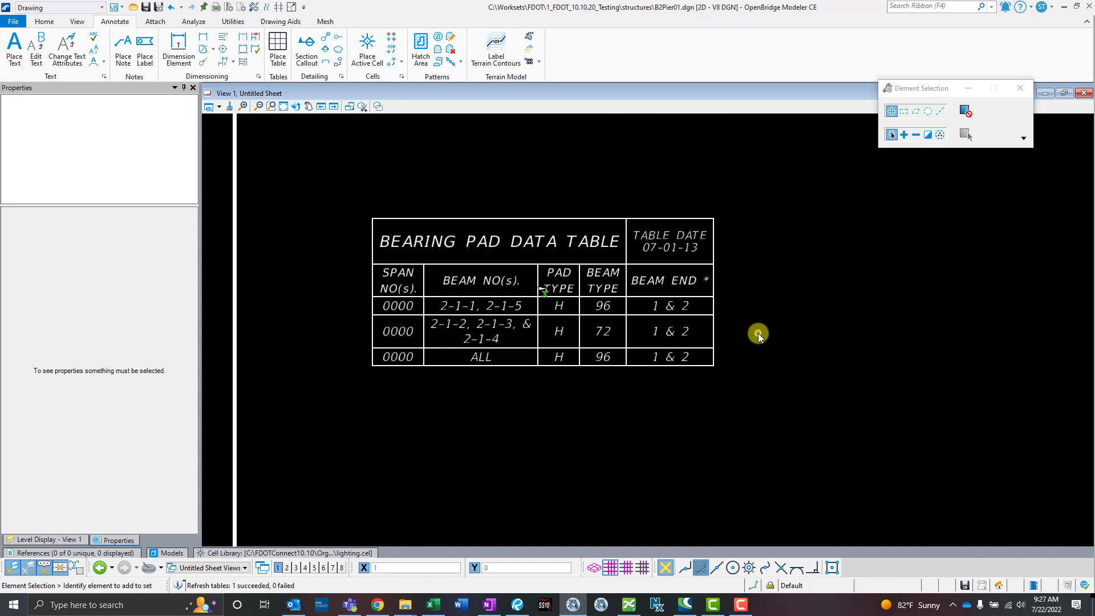